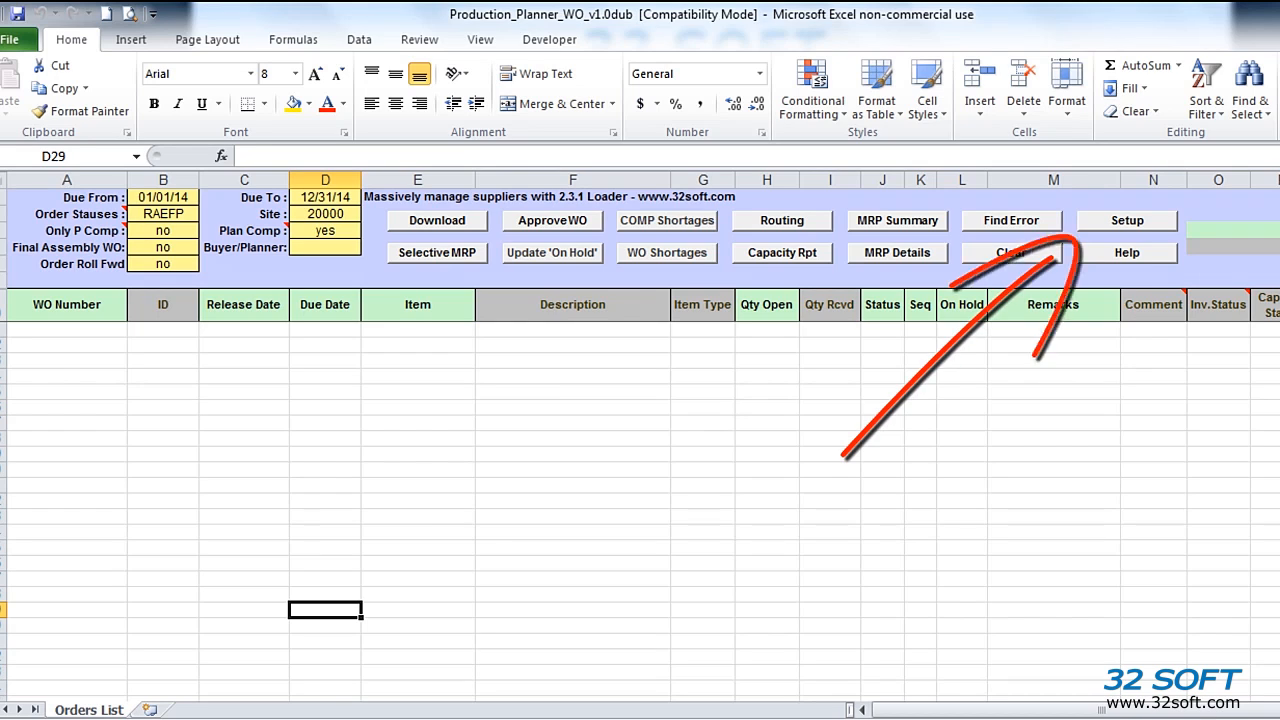
Select DEV as the planner's database in Setup and acknowledge the confirmation
left_click(1126, 220)
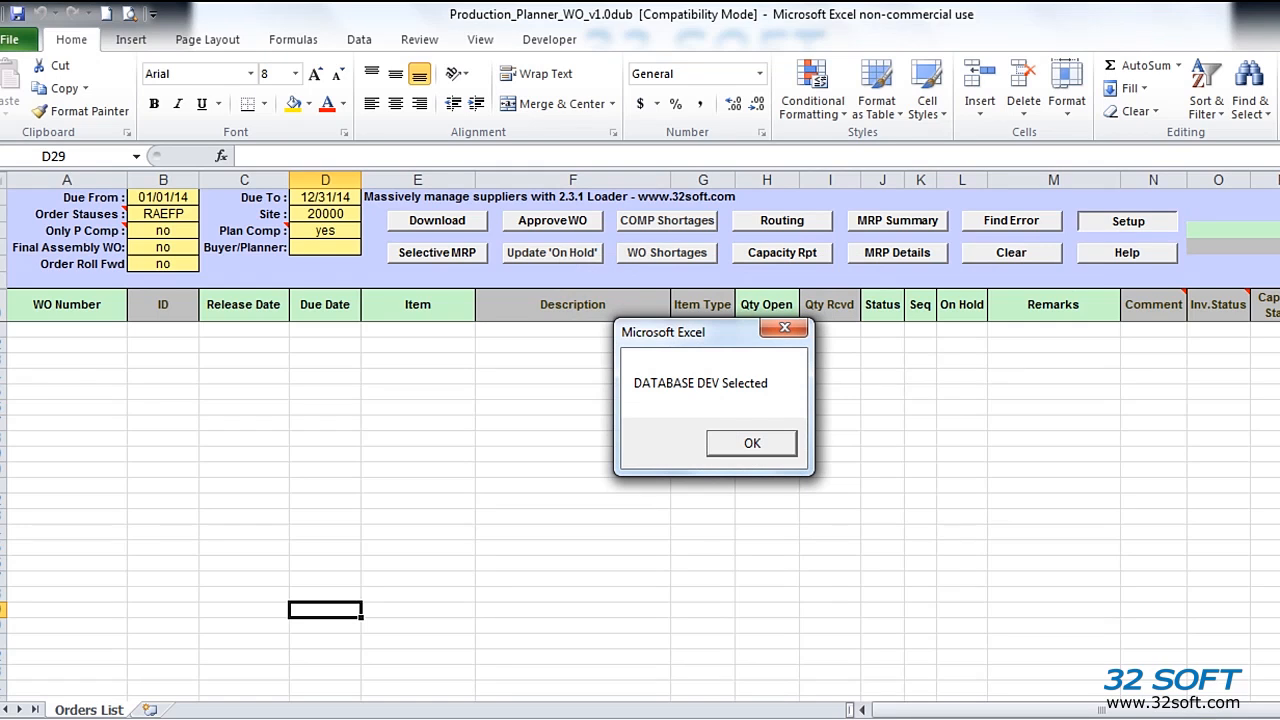
left_click(751, 443)
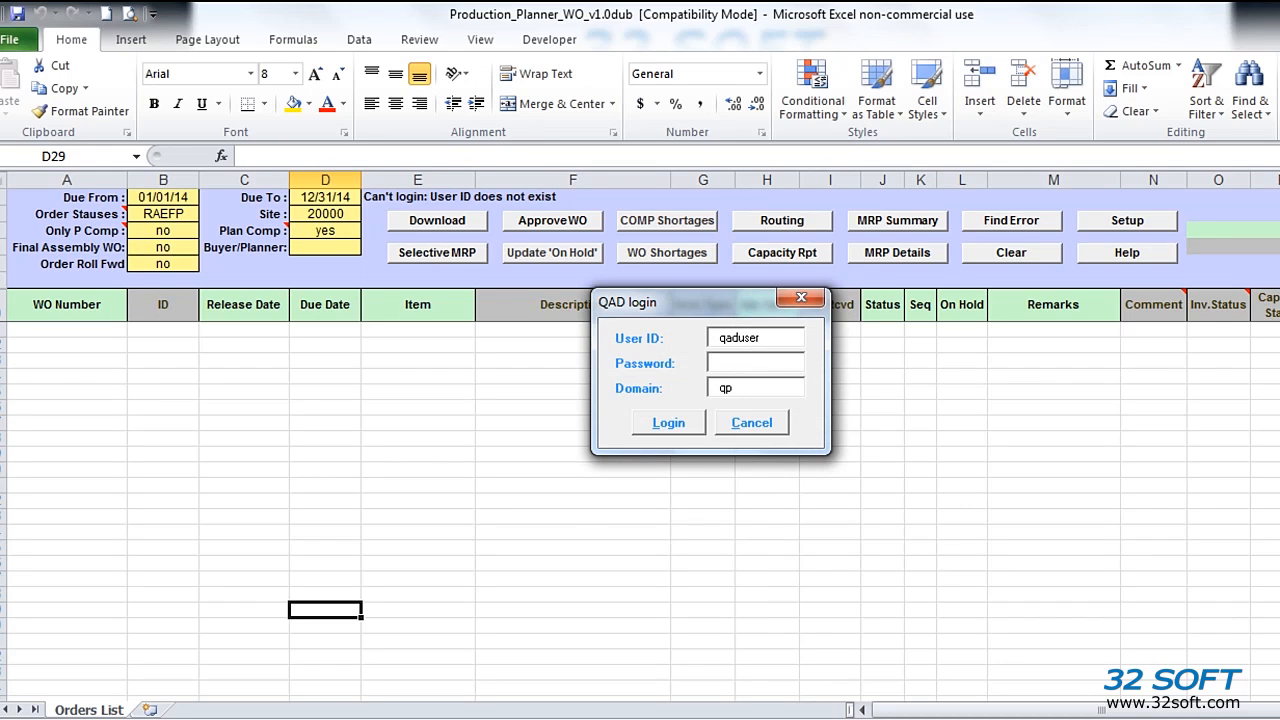
Log in to QAD with User ID mfg and its password
left_click(755, 337)
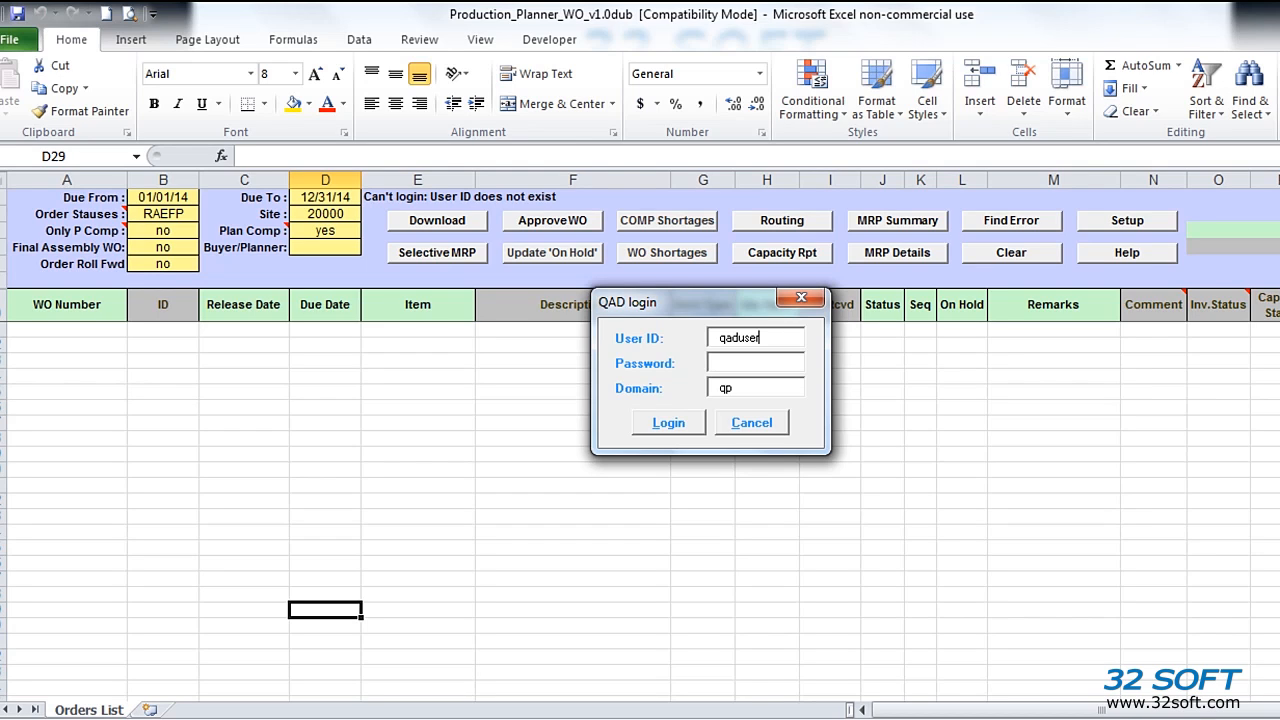
type("mfg")
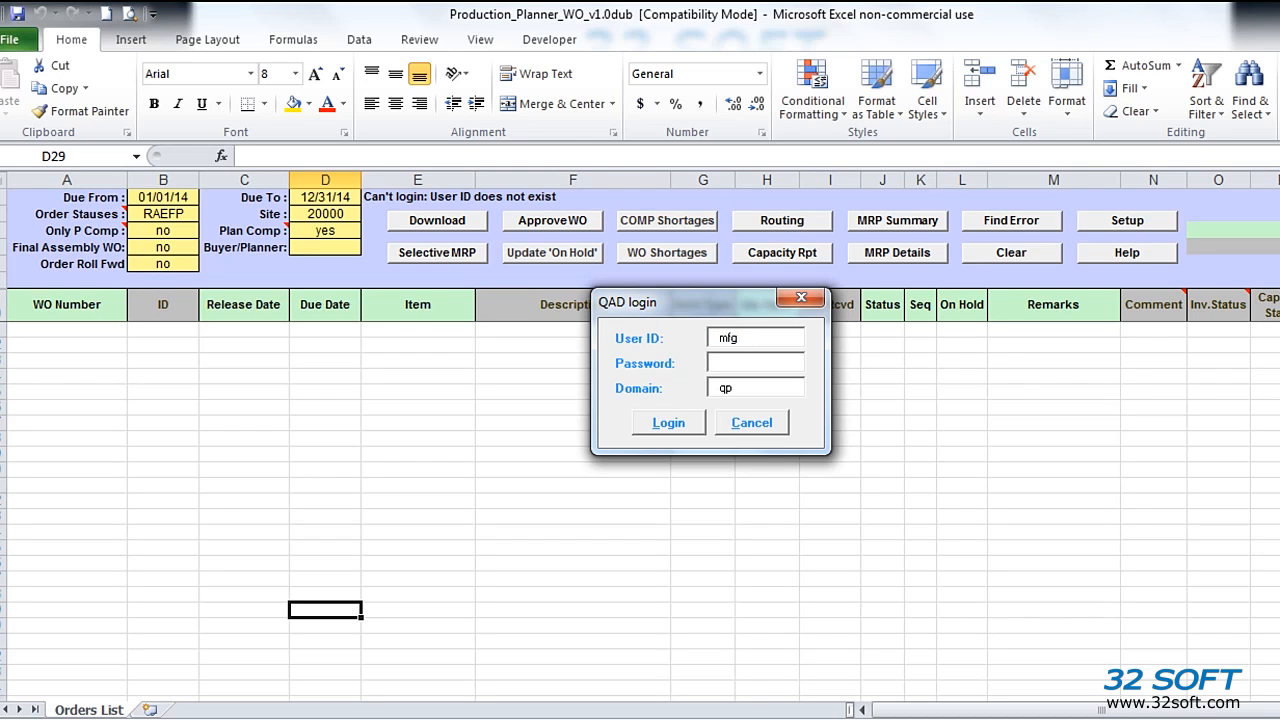
type("****")
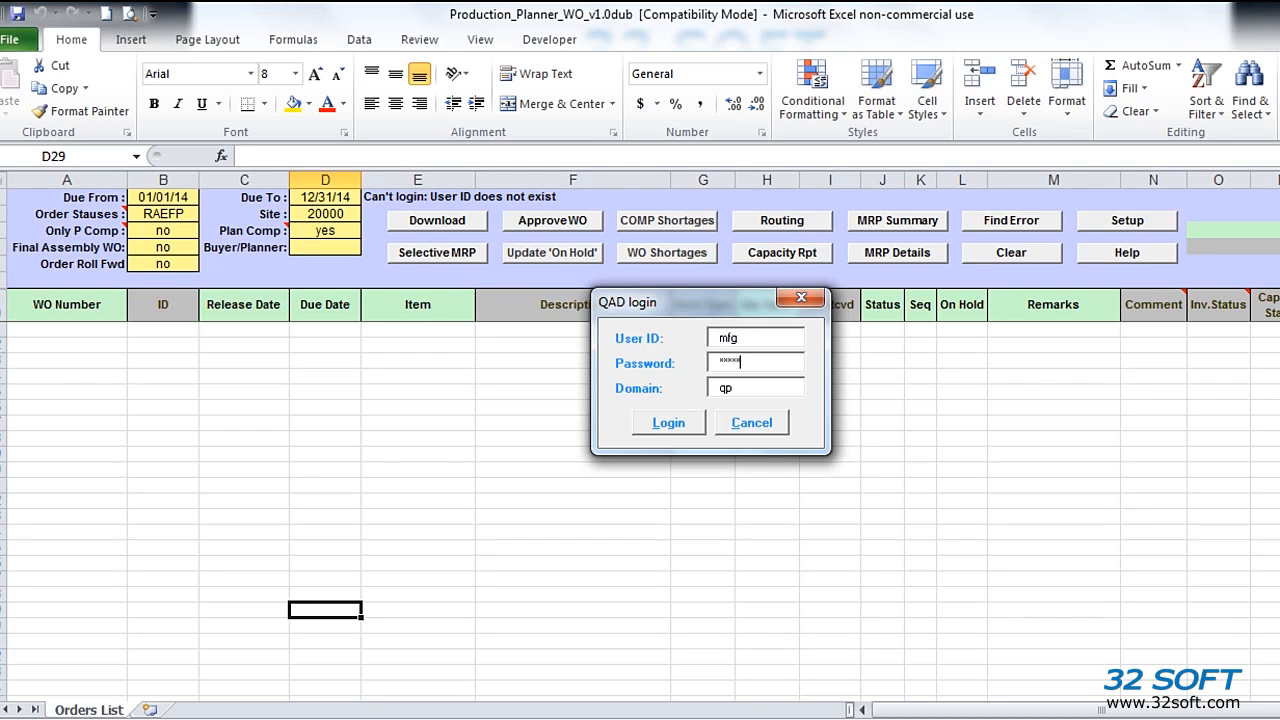
type("*")
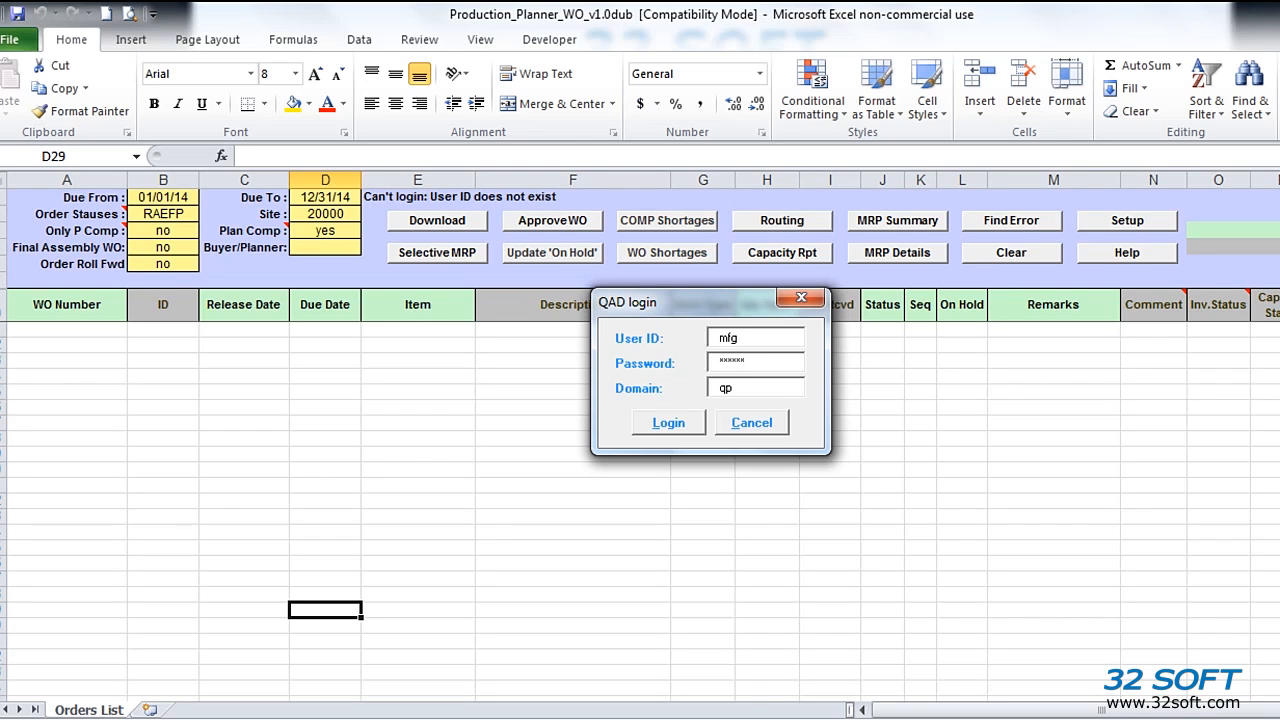
left_click(755, 362)
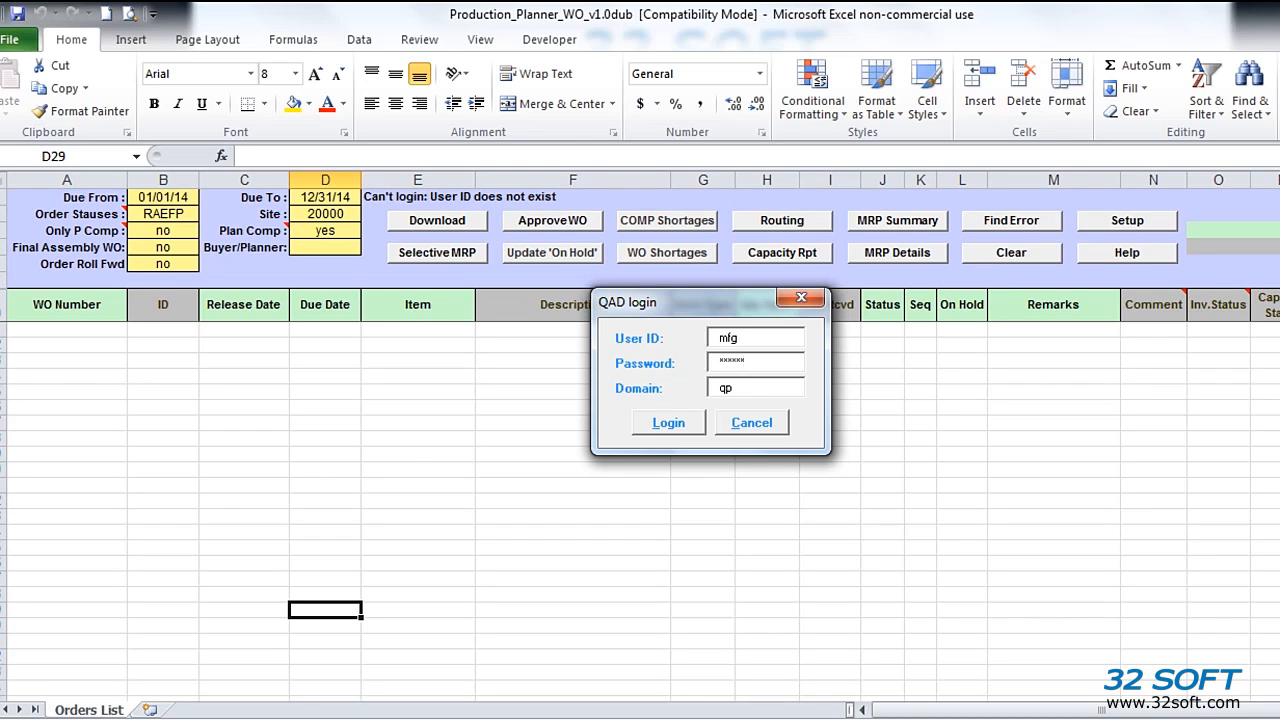
left_click(668, 422)
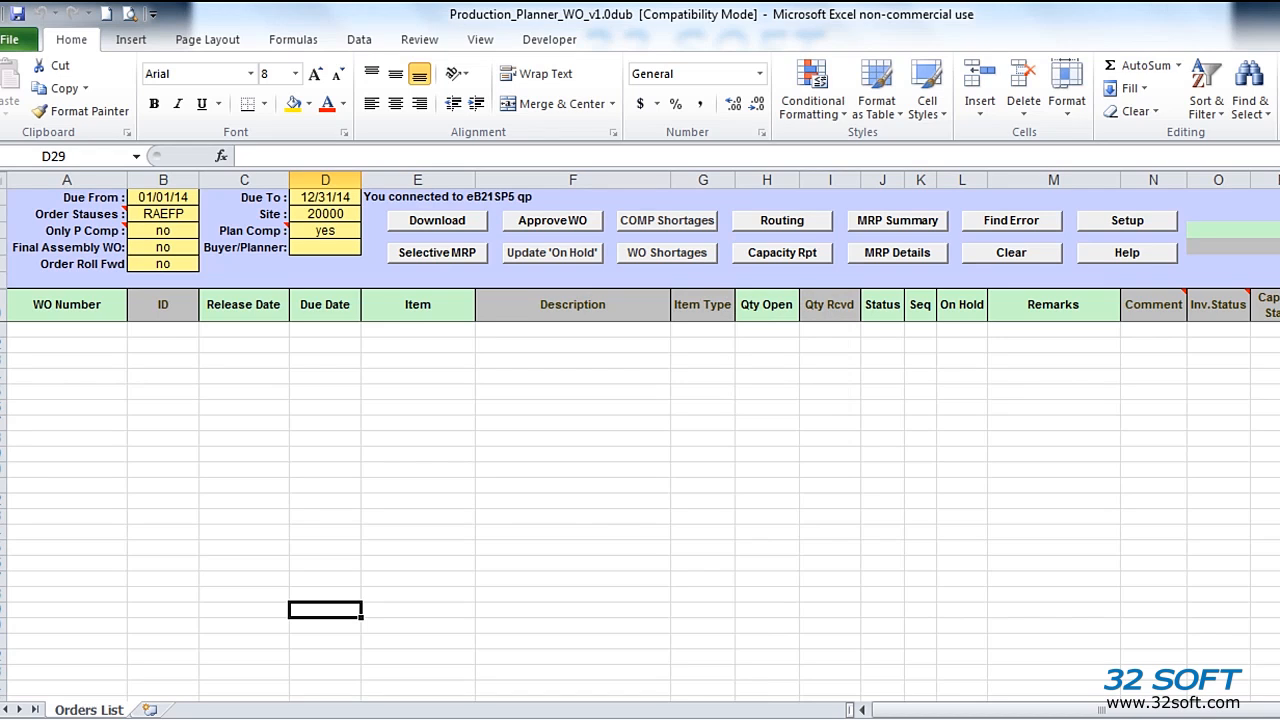
Download the 2014 site 20000 work orders from QAD into the Orders List
left_click(436, 220)
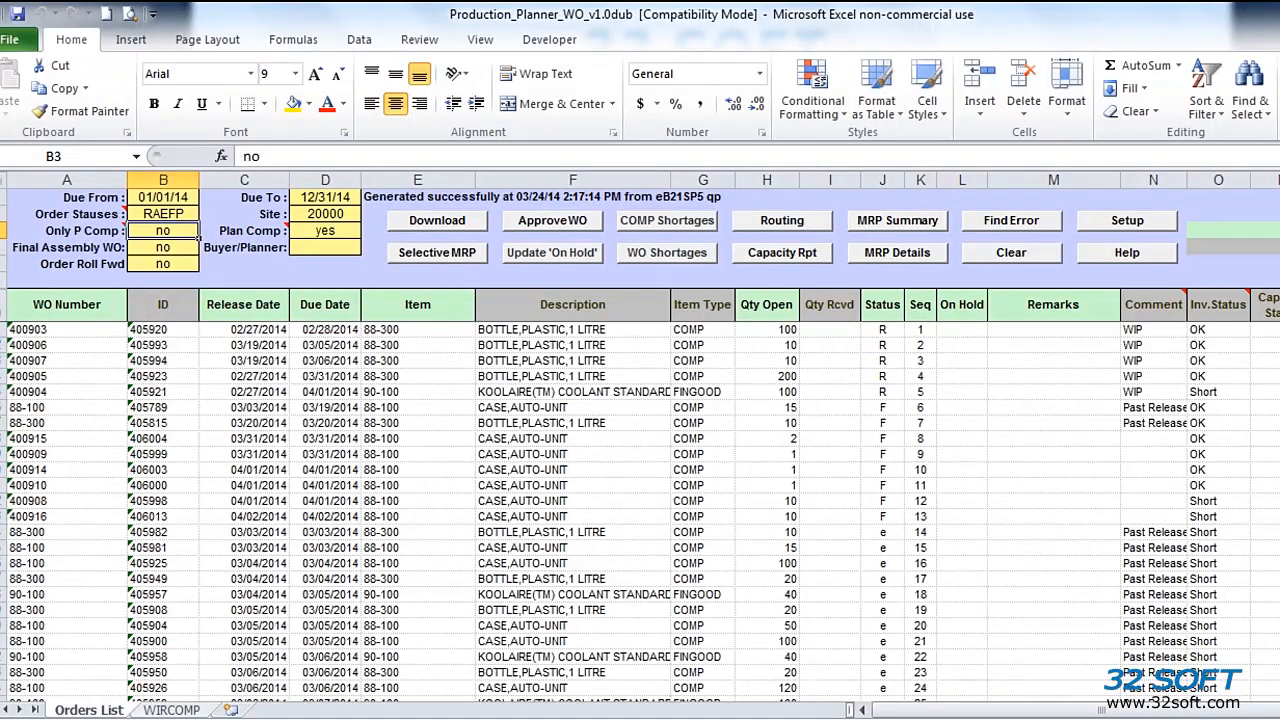
Scroll to the end of the order list and select empty cell A76
left_click(167, 710)
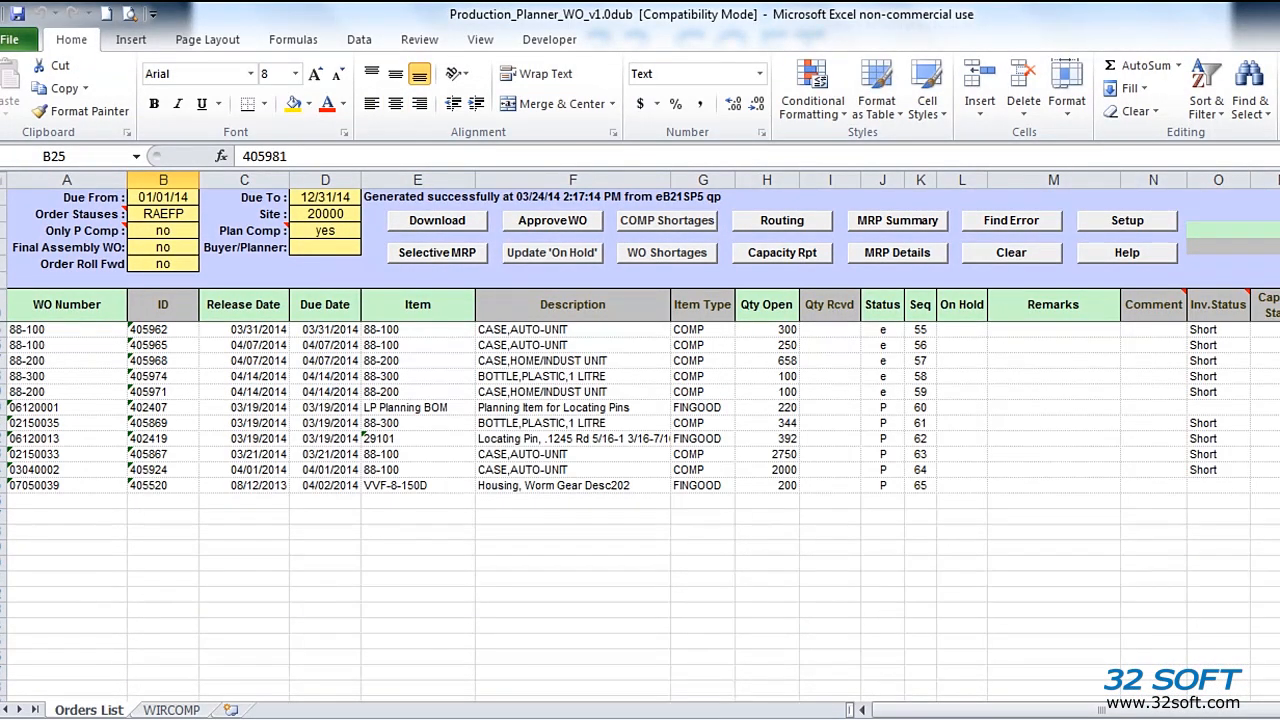
left_click(66, 507)
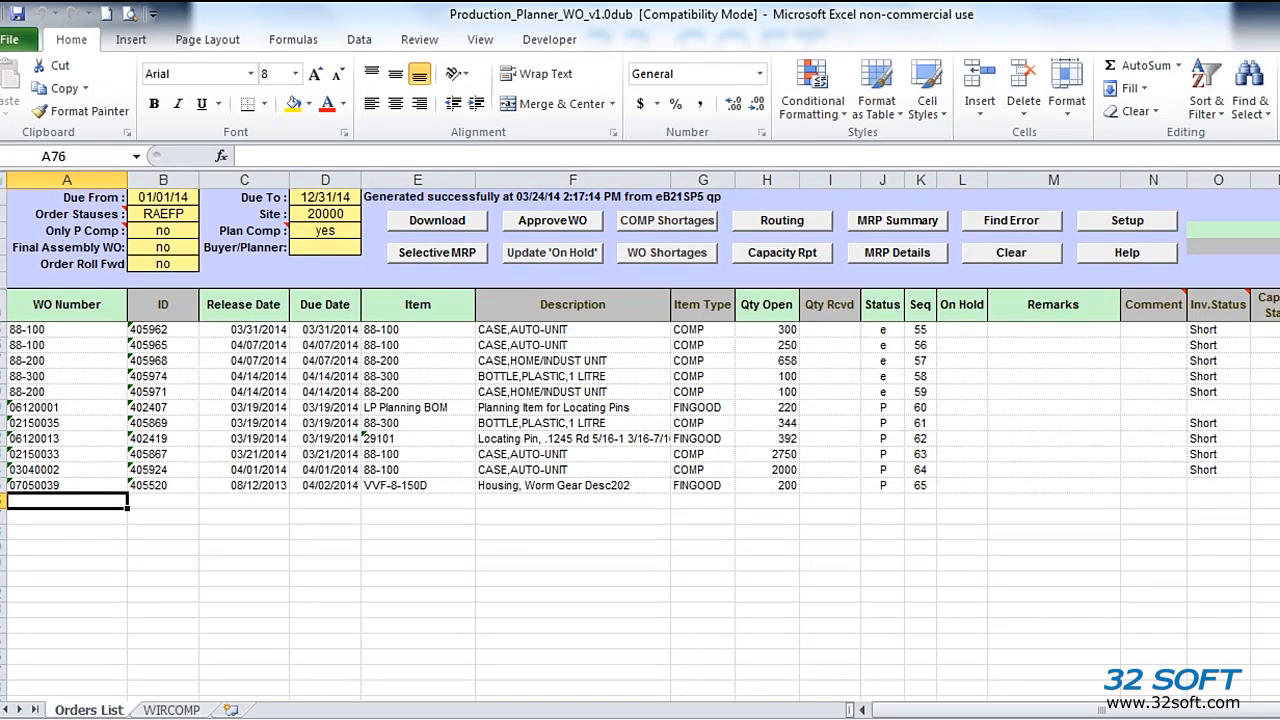
Enter SIM as the row 76 WO Number with due date 04/24
type("SIM")
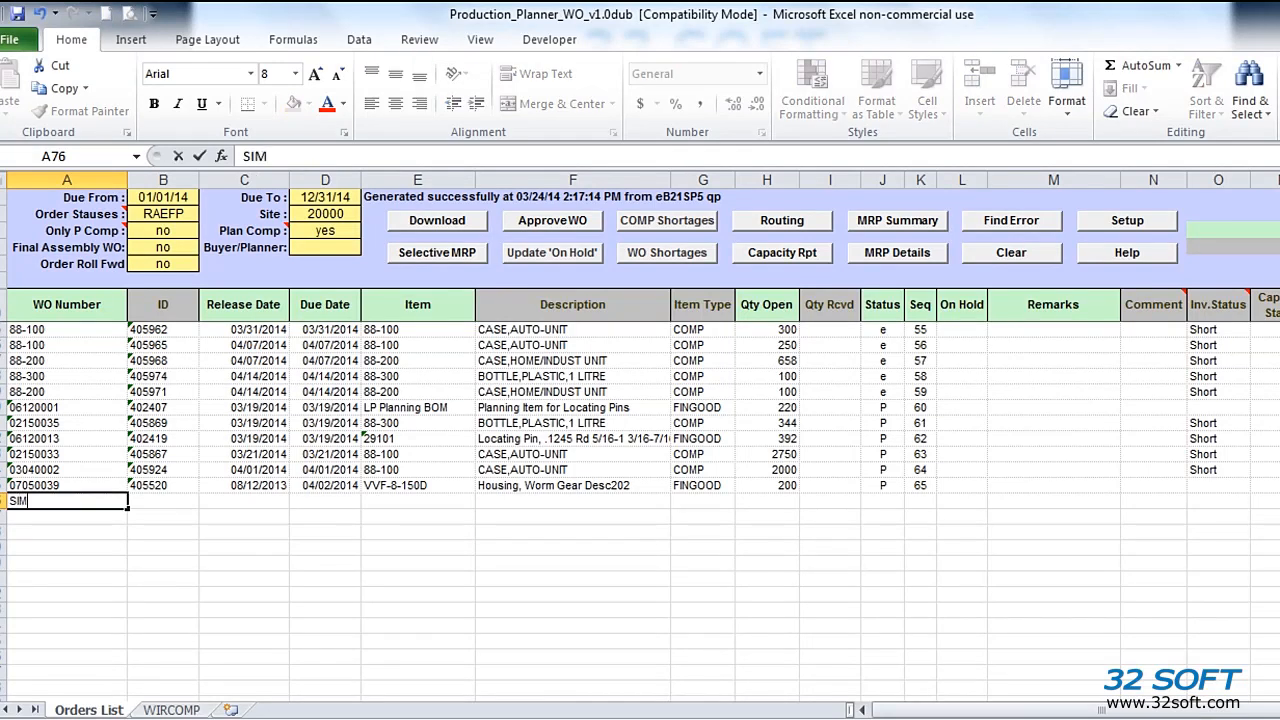
left_click(324, 501)
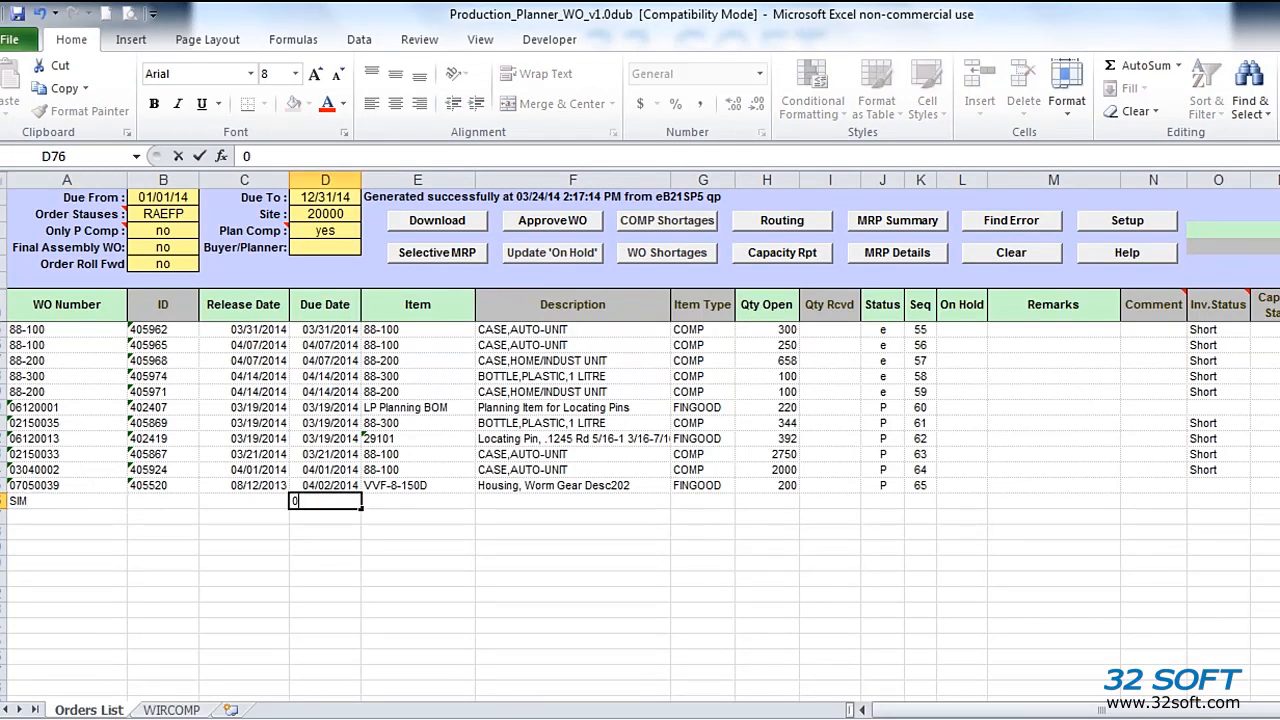
type("04/24/14")
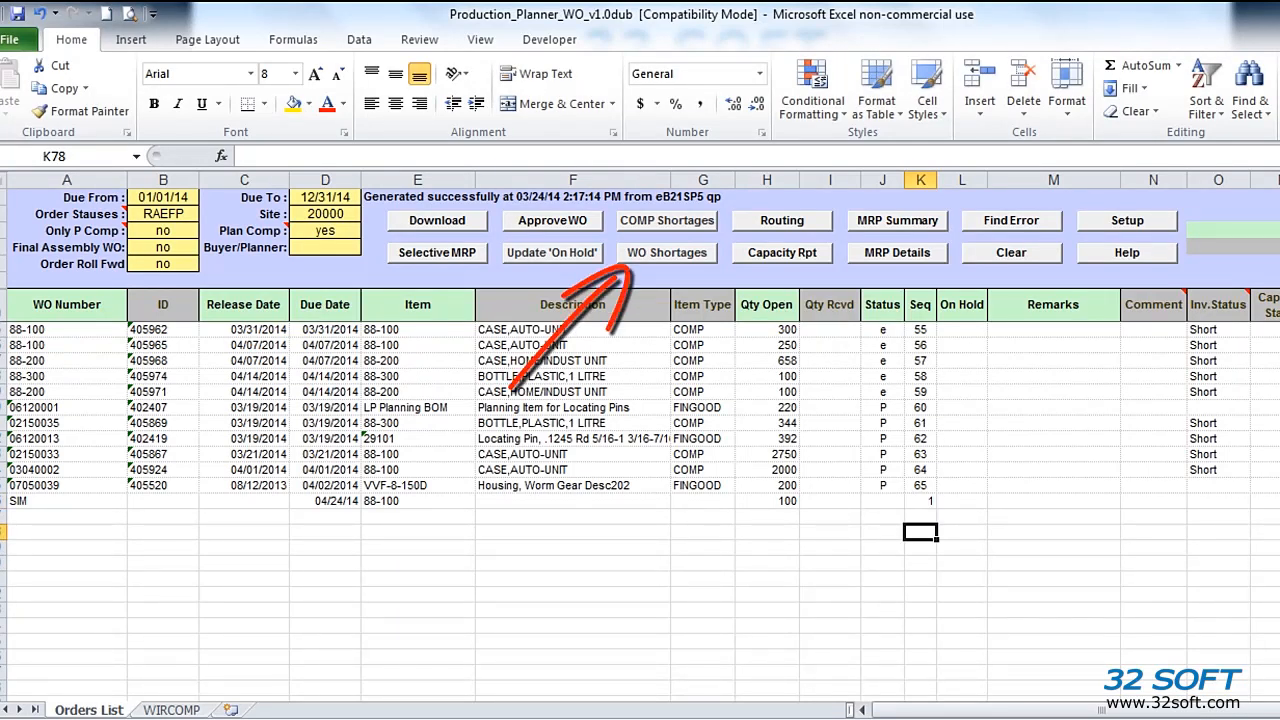
Run WO Shortages and lower the SIM order's Qty Open to 10 so it shows OK
left_click(667, 252)
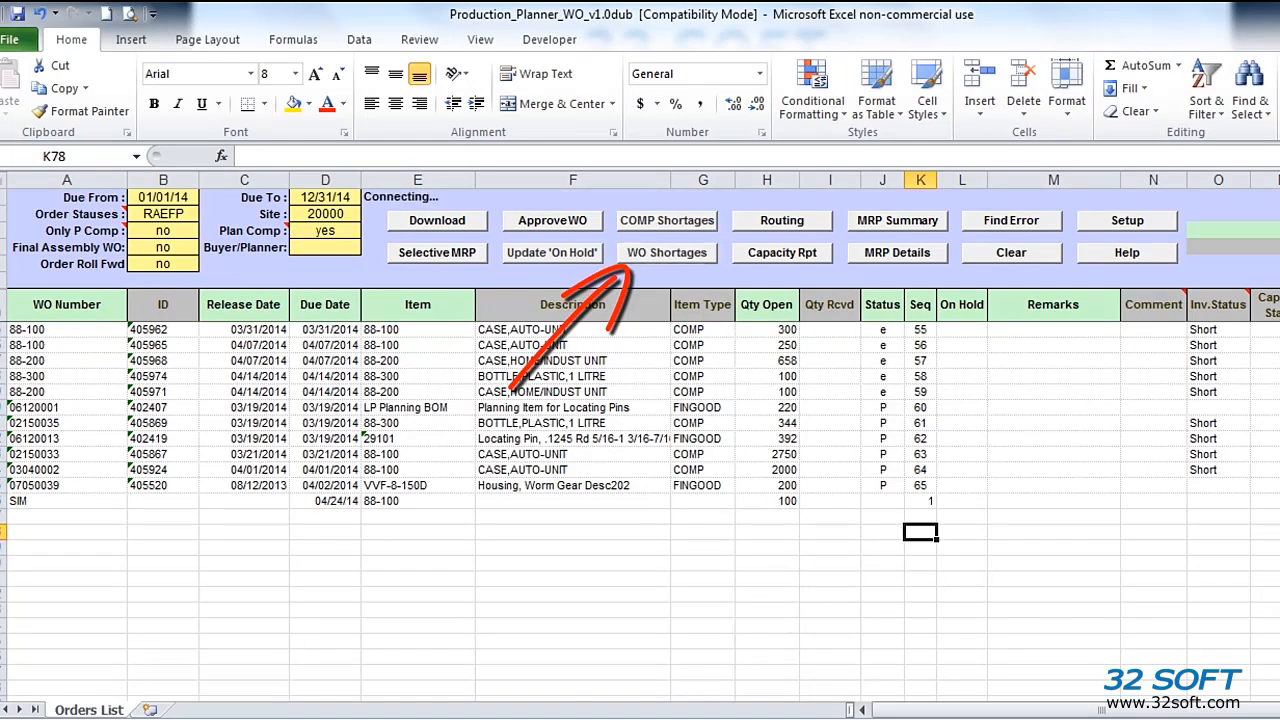
left_click(667, 253)
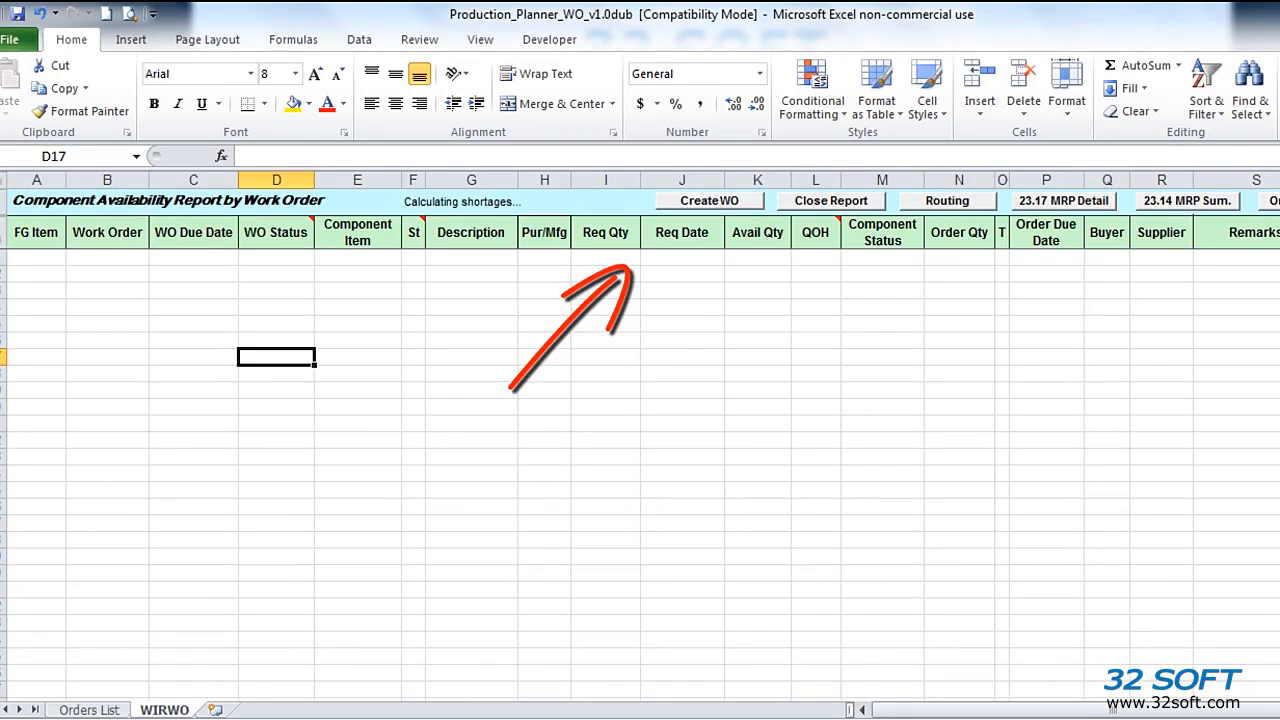
left_click(87, 709)
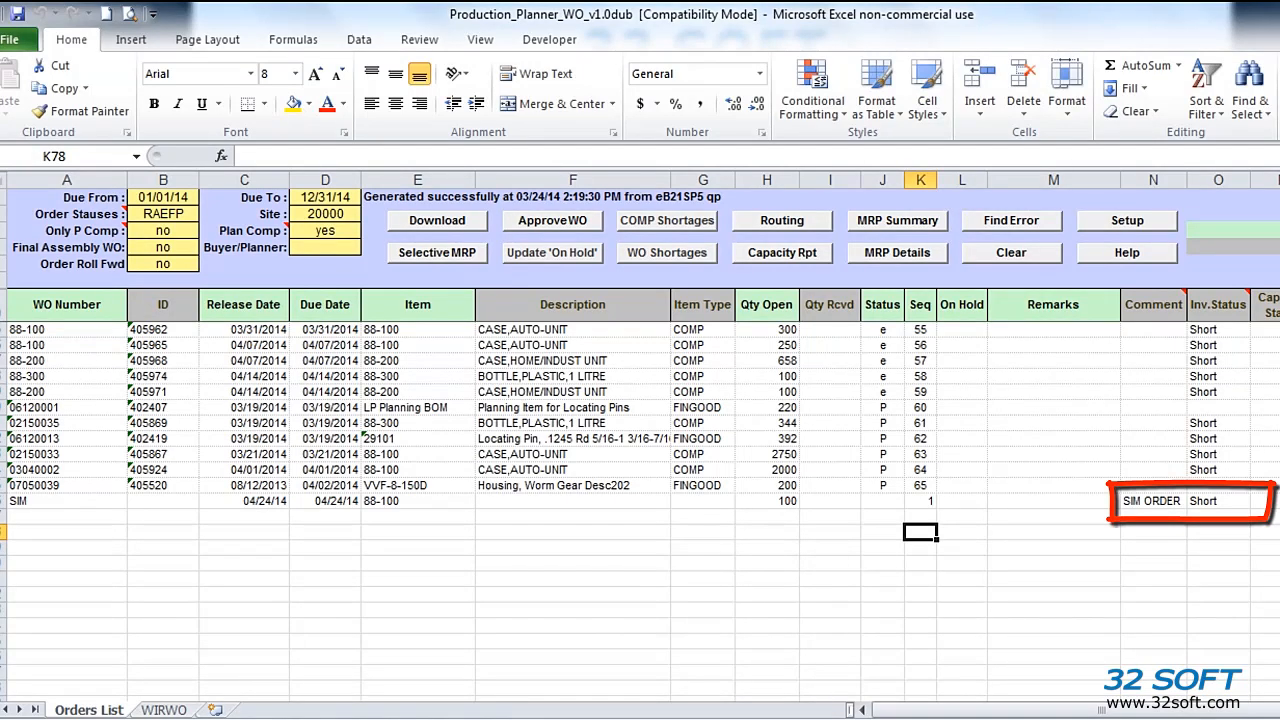
left_click(1152, 500)
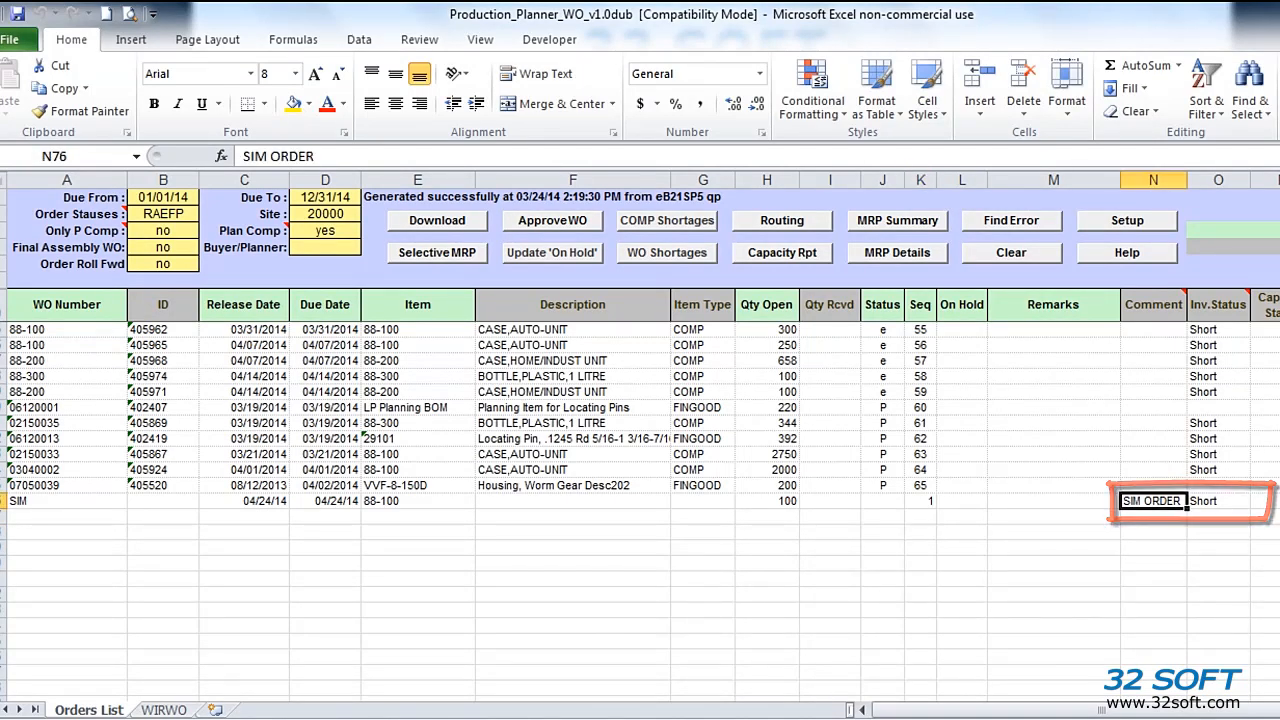
left_click(767, 500)
type("10")
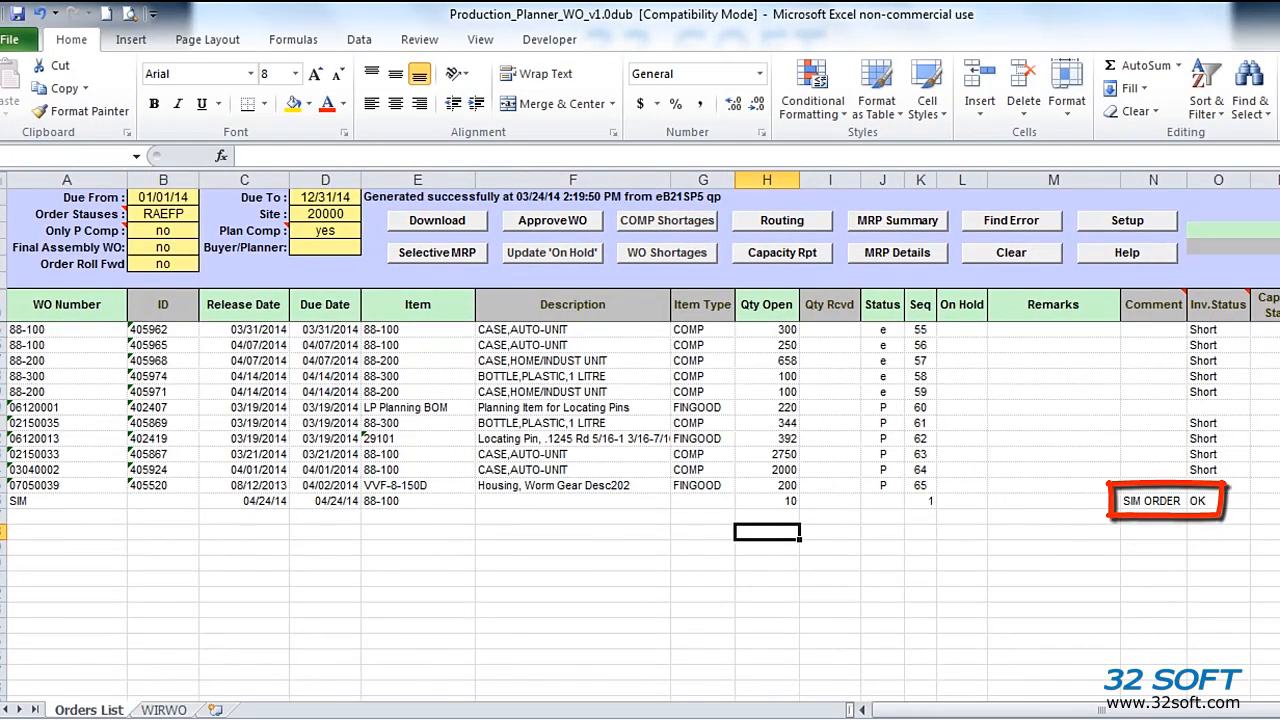
left_click(1204, 500)
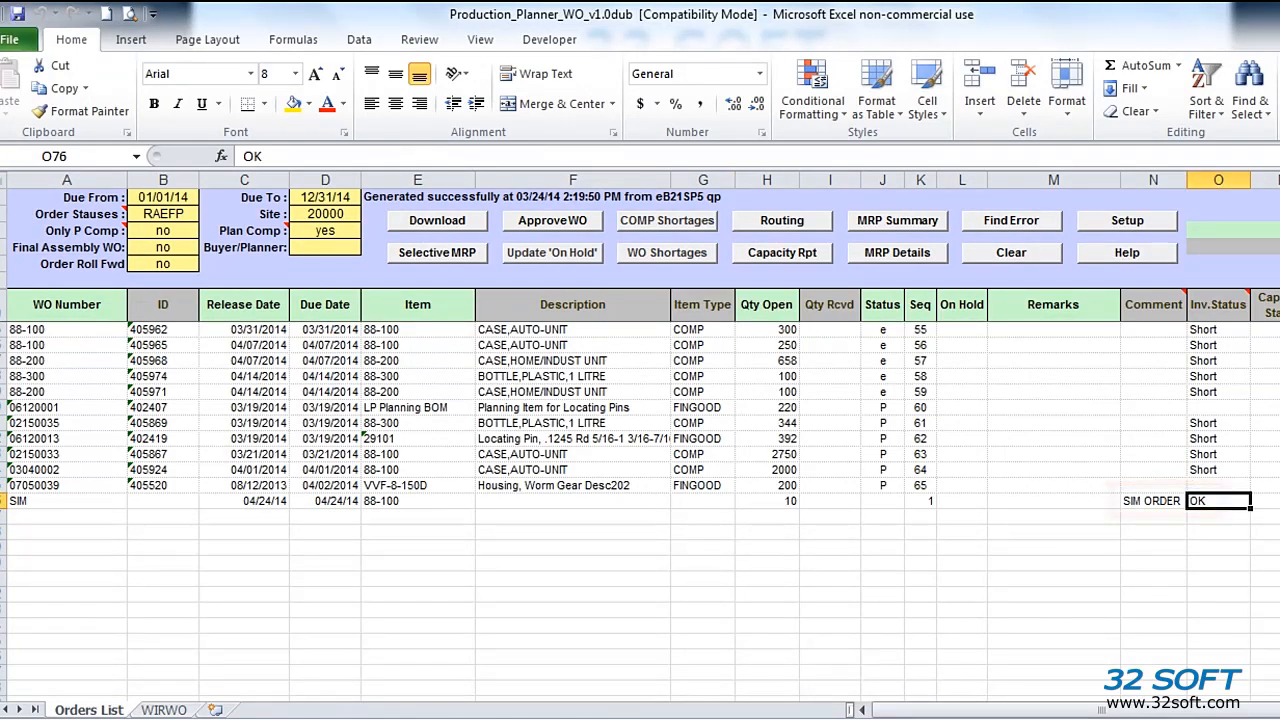
Mark work order 400903 on hold with 'yes' and send the update to eB21SP5
left_click(766, 501)
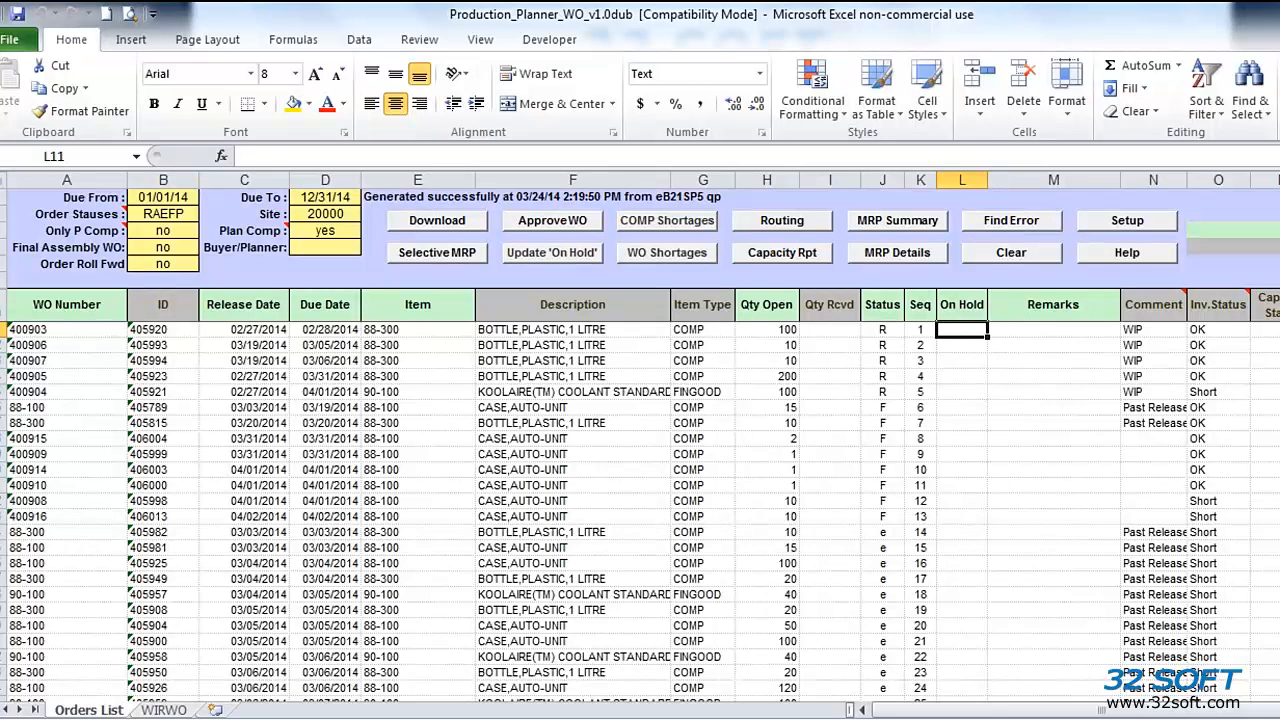
type("yes")
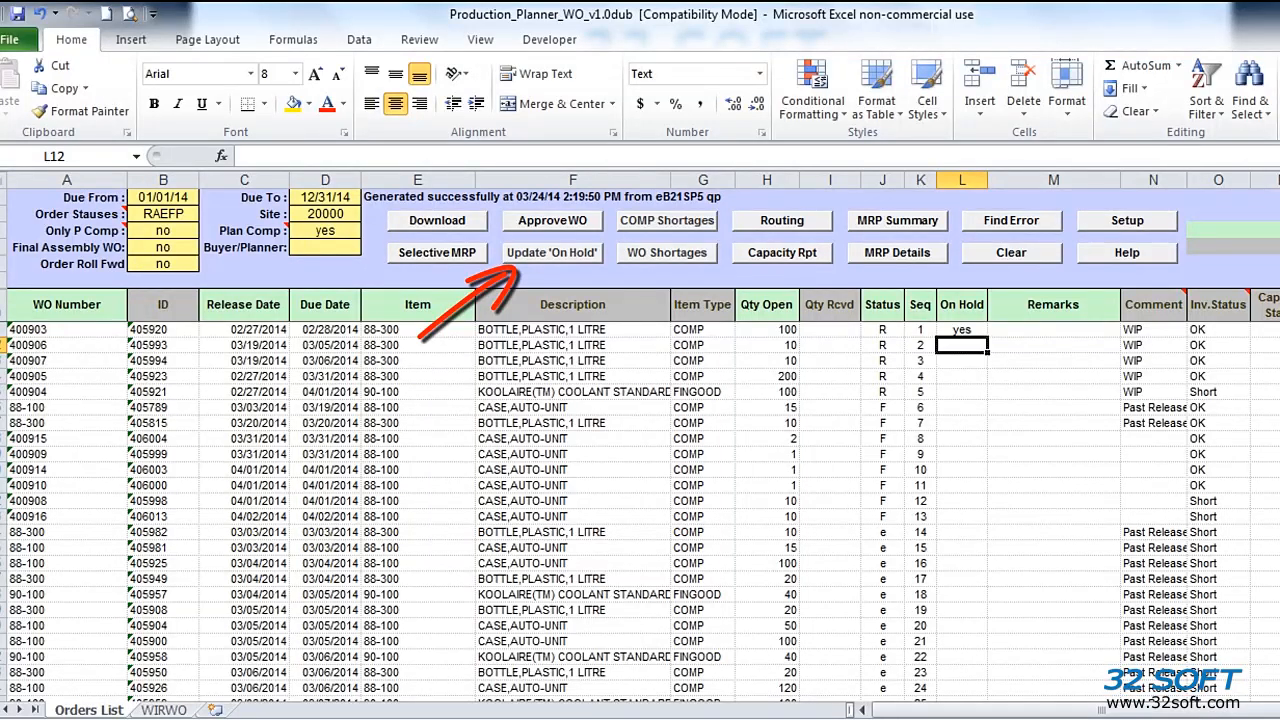
left_click(551, 252)
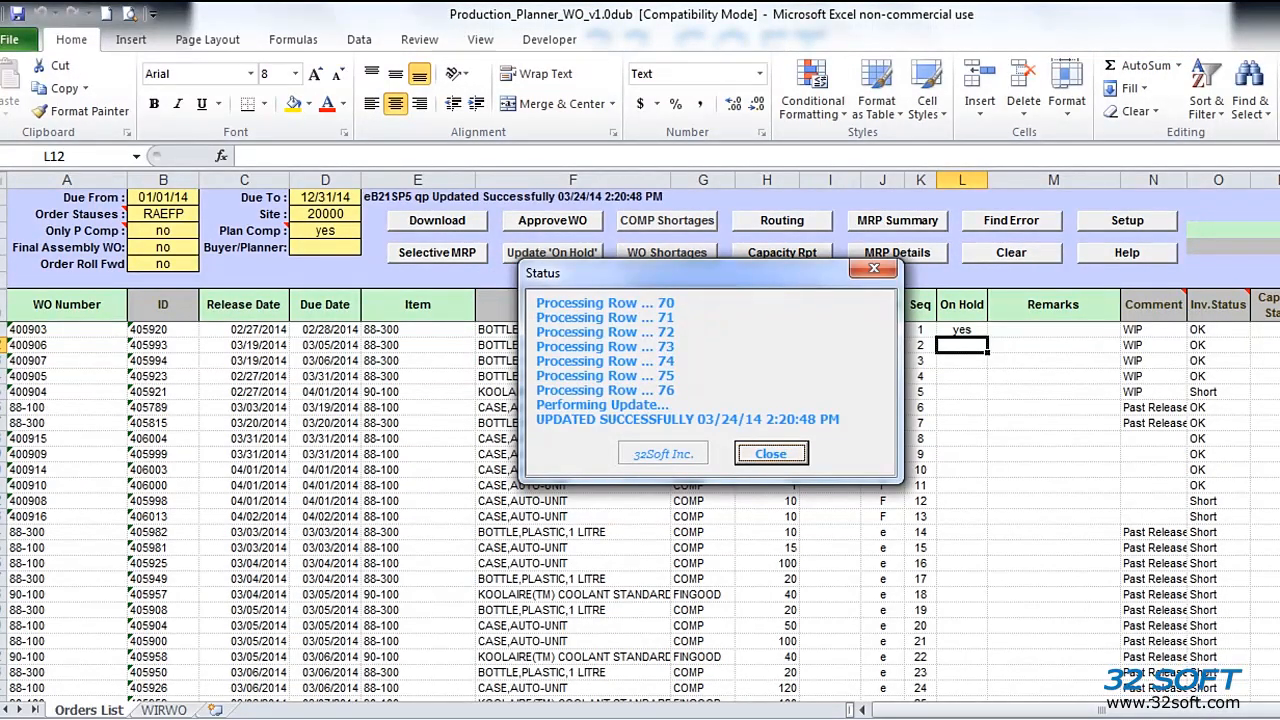
left_click(771, 453)
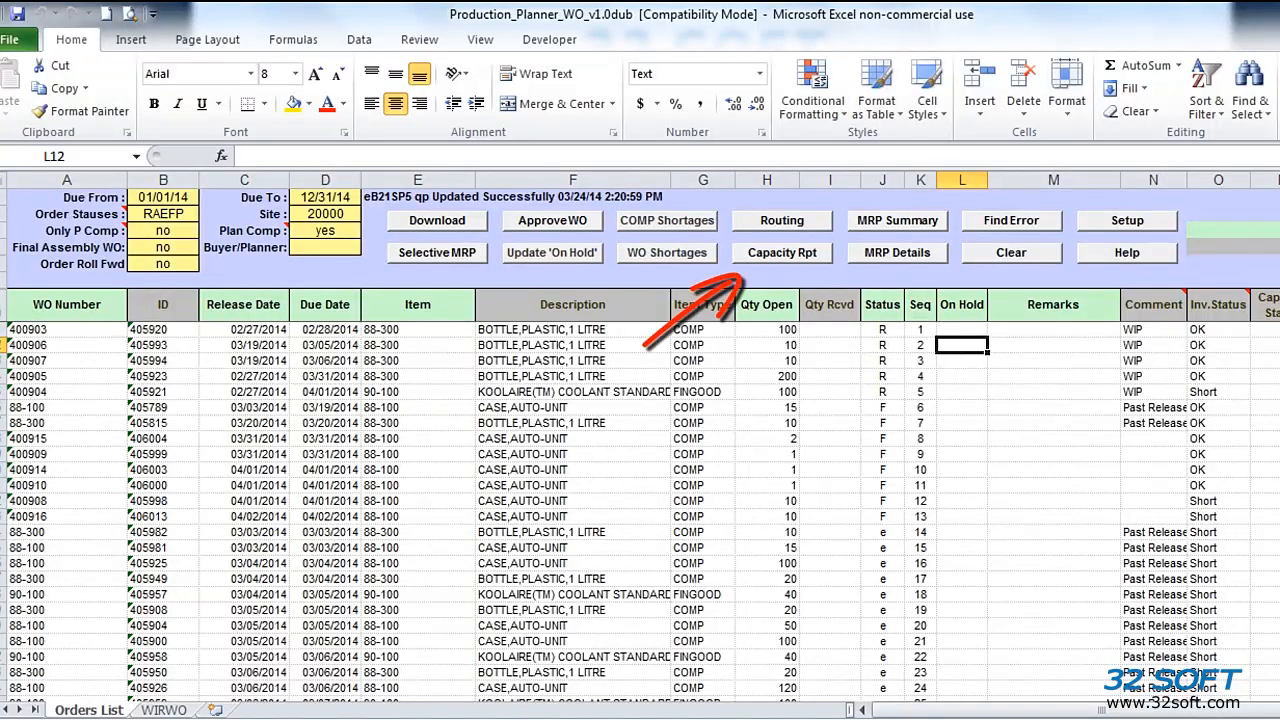
Run Capacity Rpt and confirm it to build the Work Center Utilization Report
left_click(782, 252)
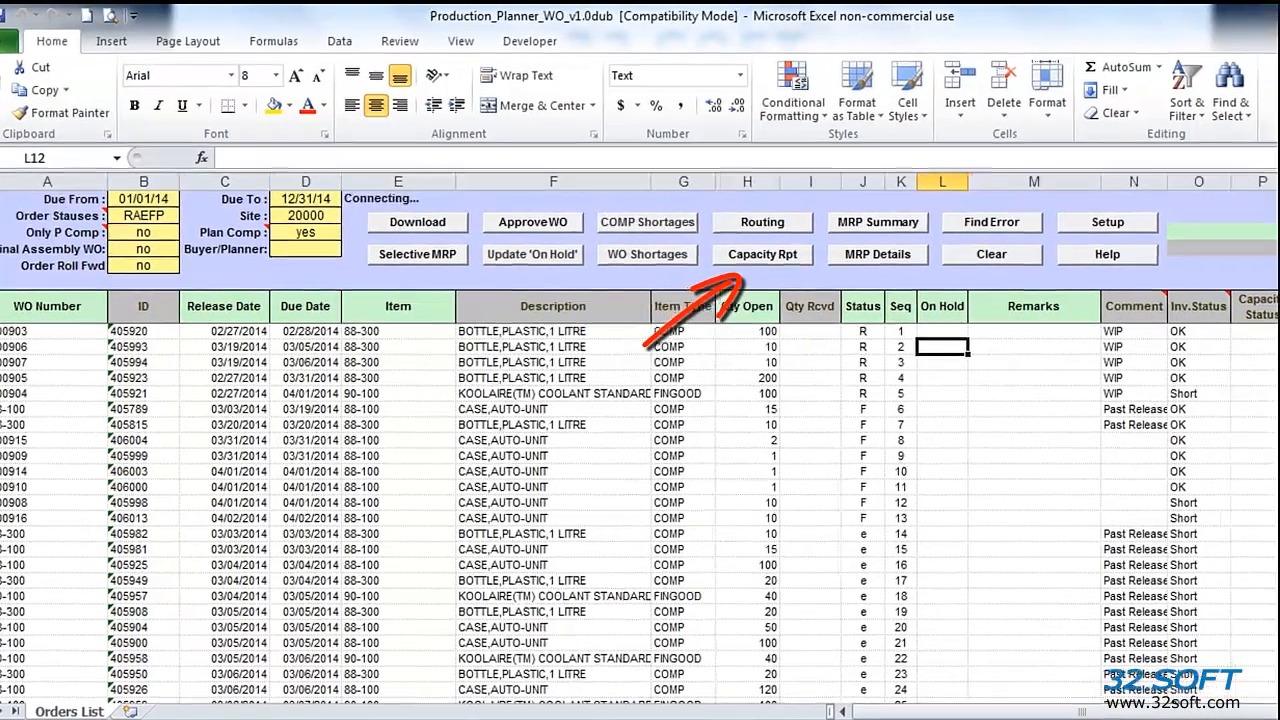
left_click(758, 254)
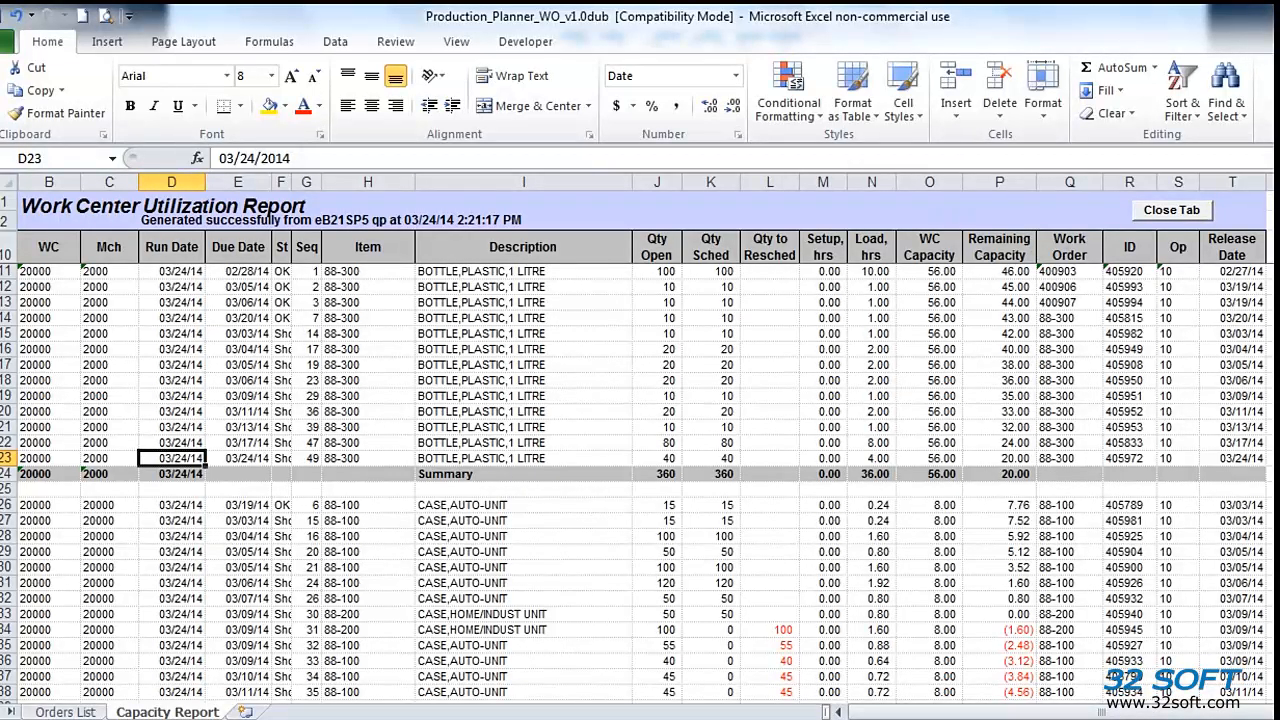
scroll("down", 3)
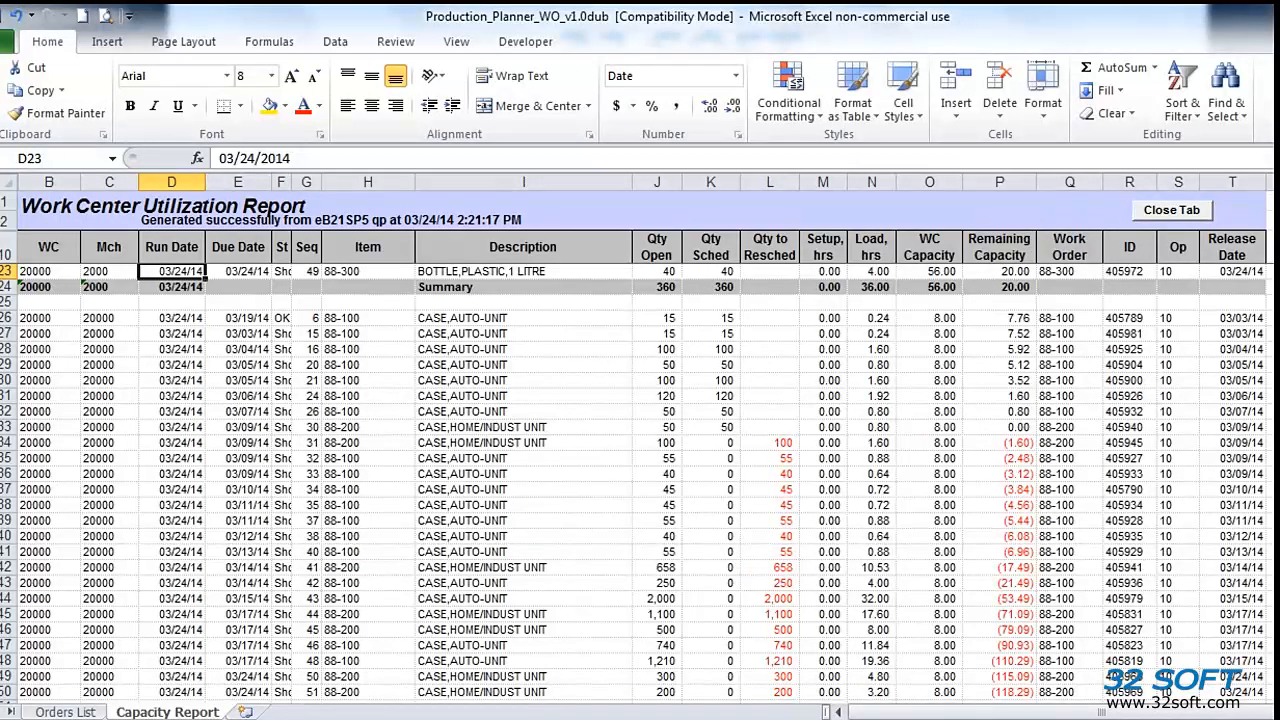
scroll("up", 3)
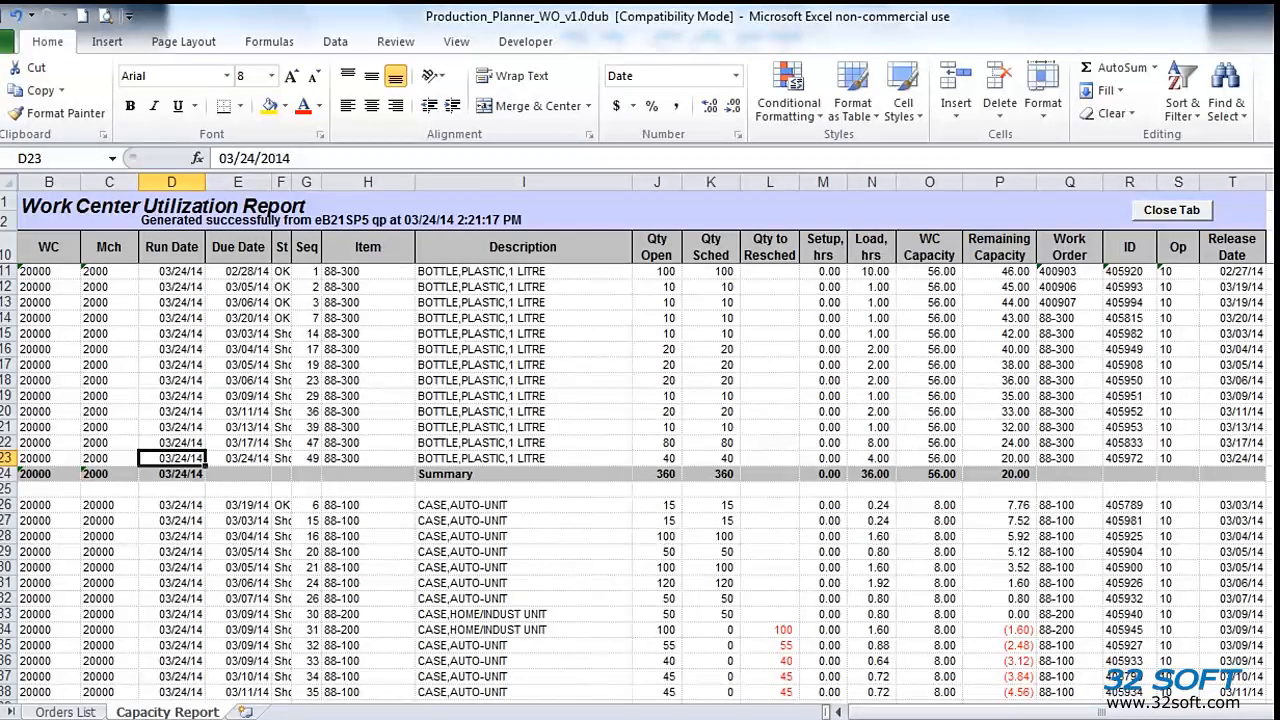
left_click_drag(871, 271, 871, 380)
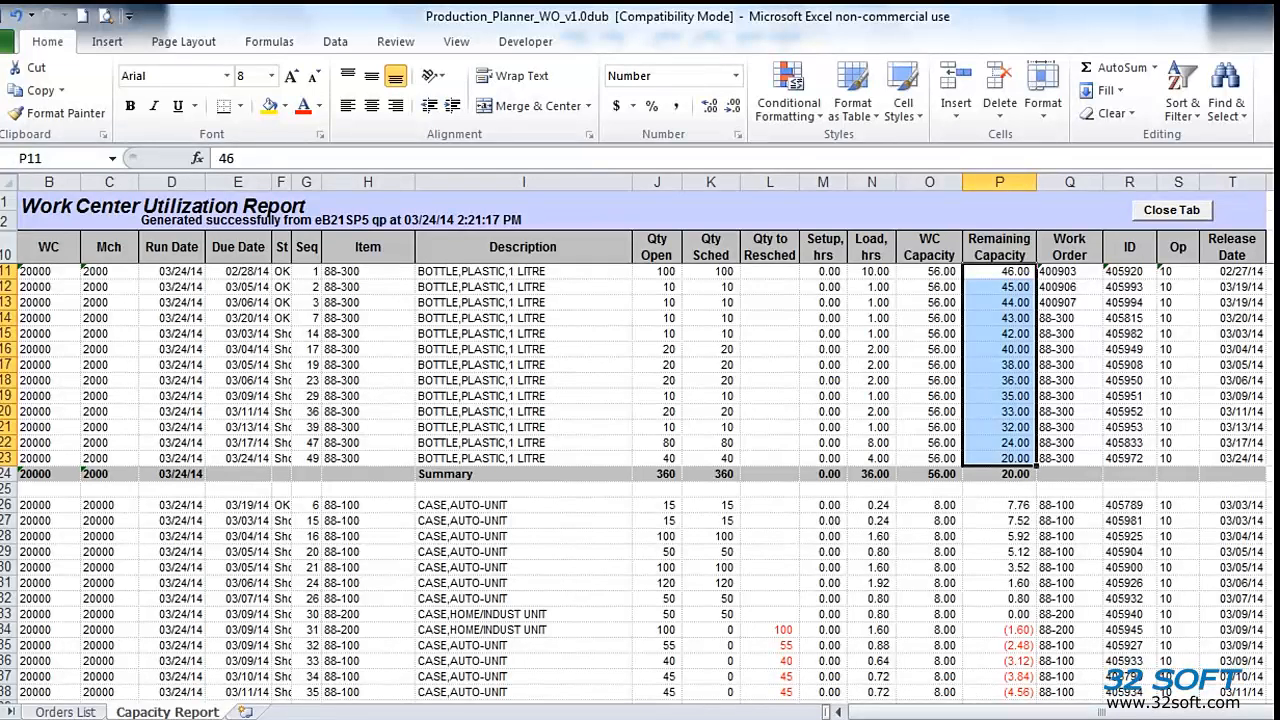
scroll("down", 3)
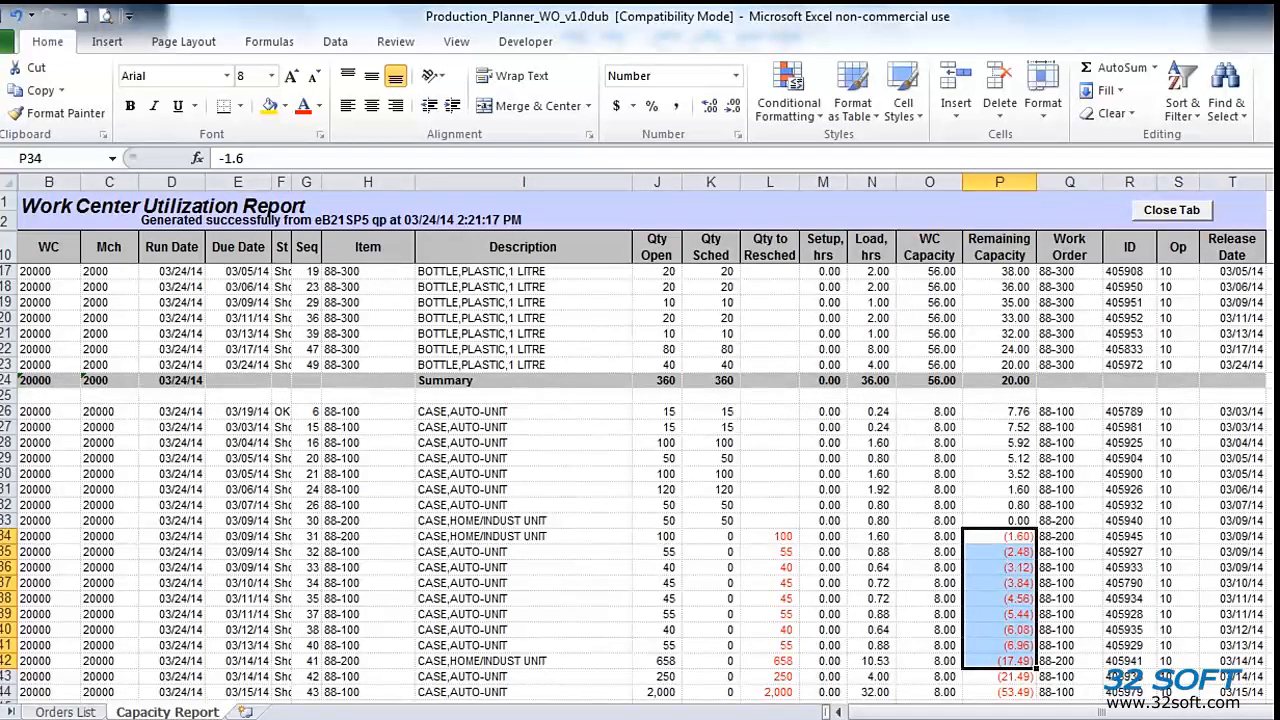
left_click(769, 536)
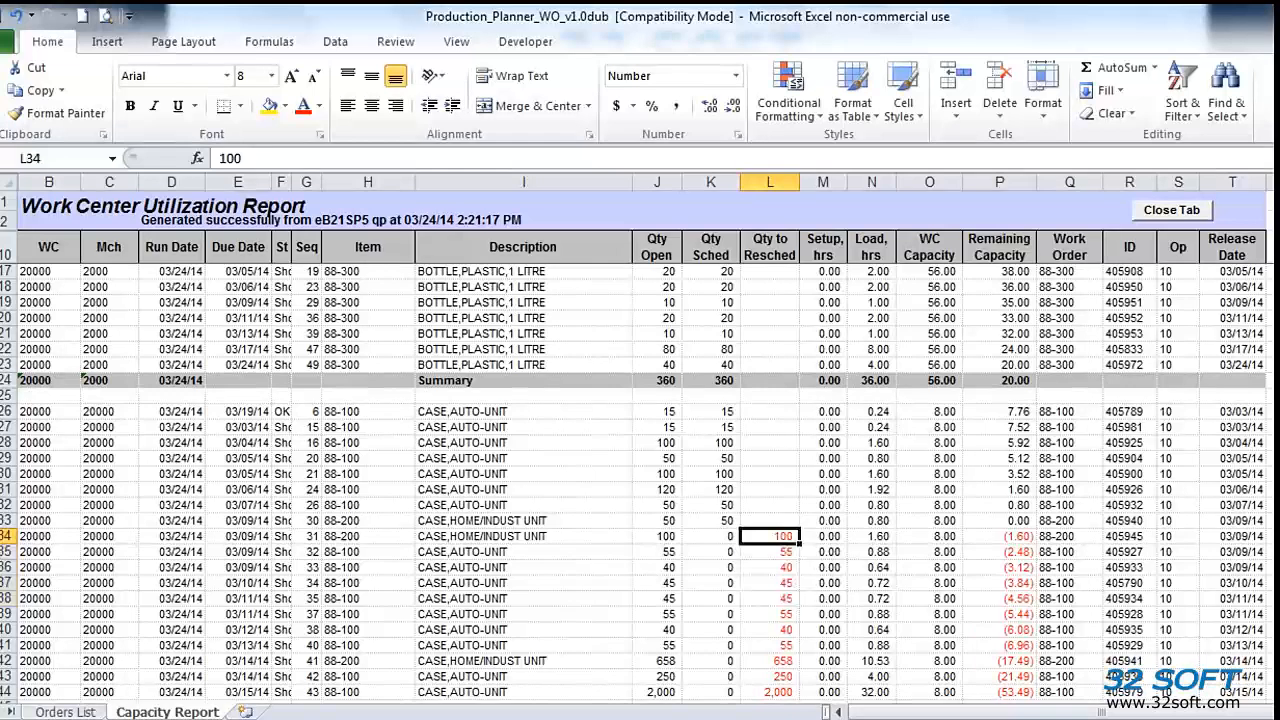
left_click_drag(769, 536, 769, 645)
type("1")
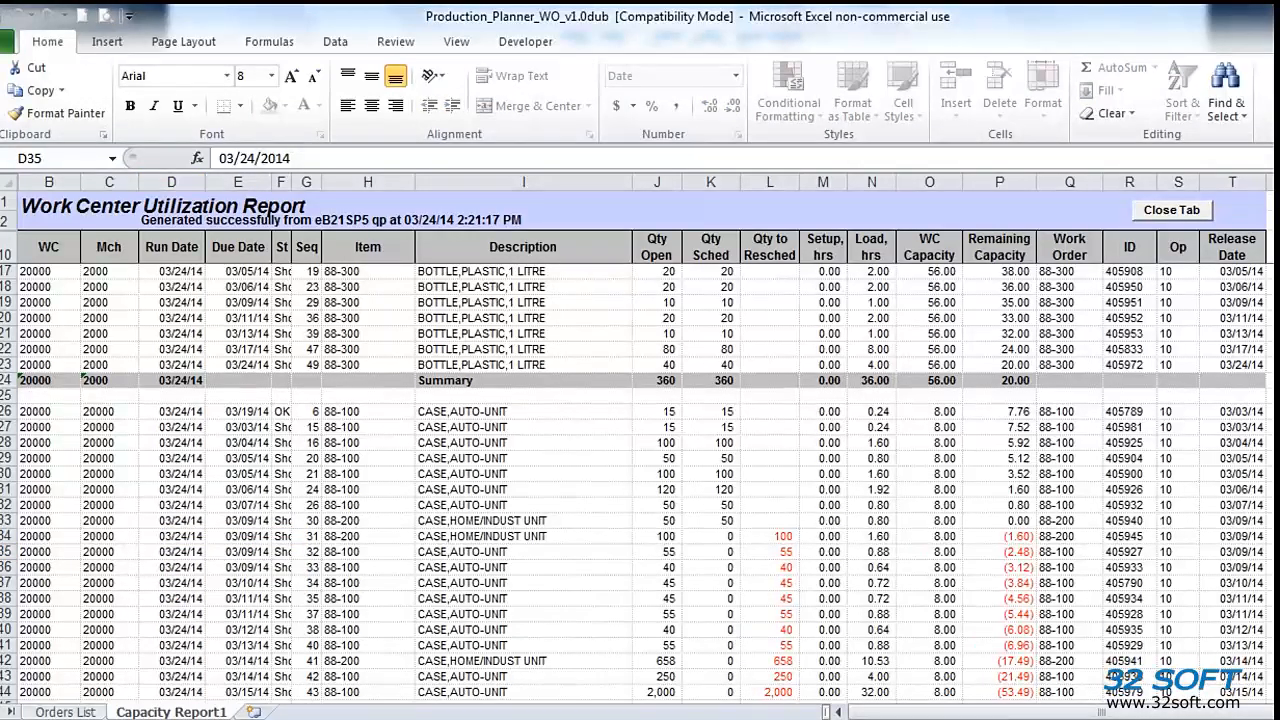
Switch back to the Orders List sheet beside the Capacity Report1 tab
left_click(63, 712)
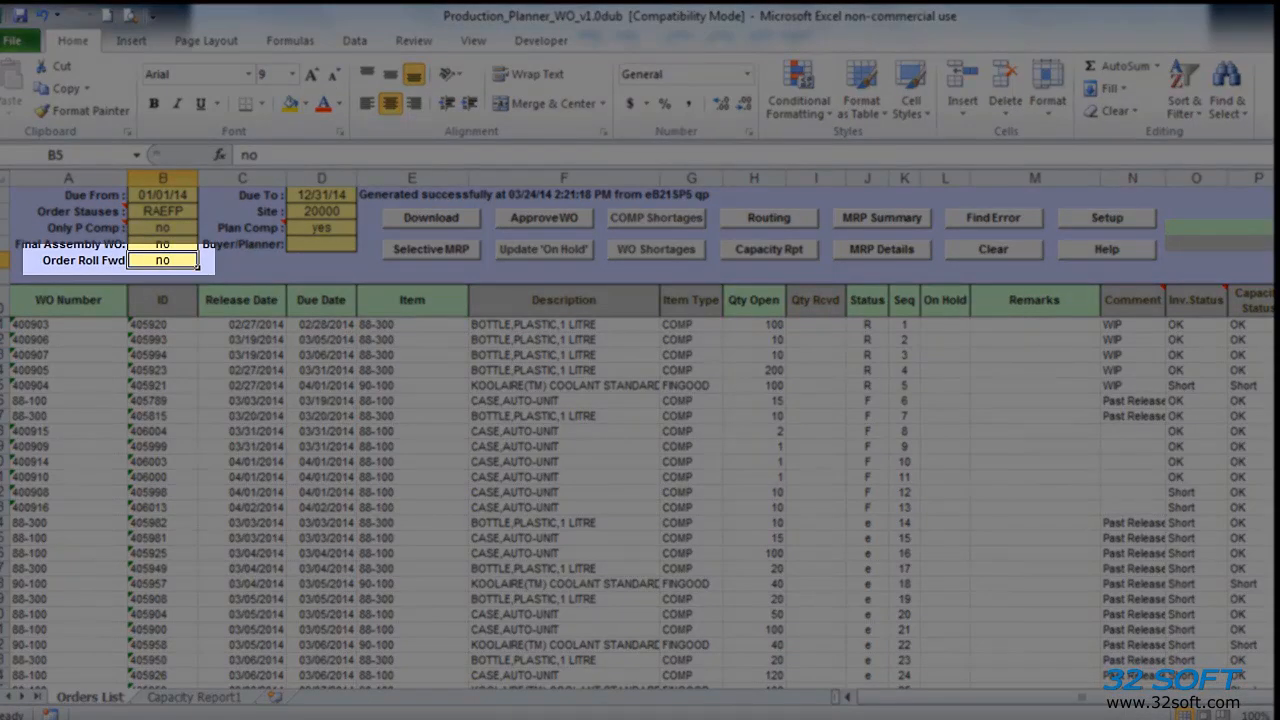
Set Order Roll Fwd to yes and collapse the new report to level 2
type("ye")
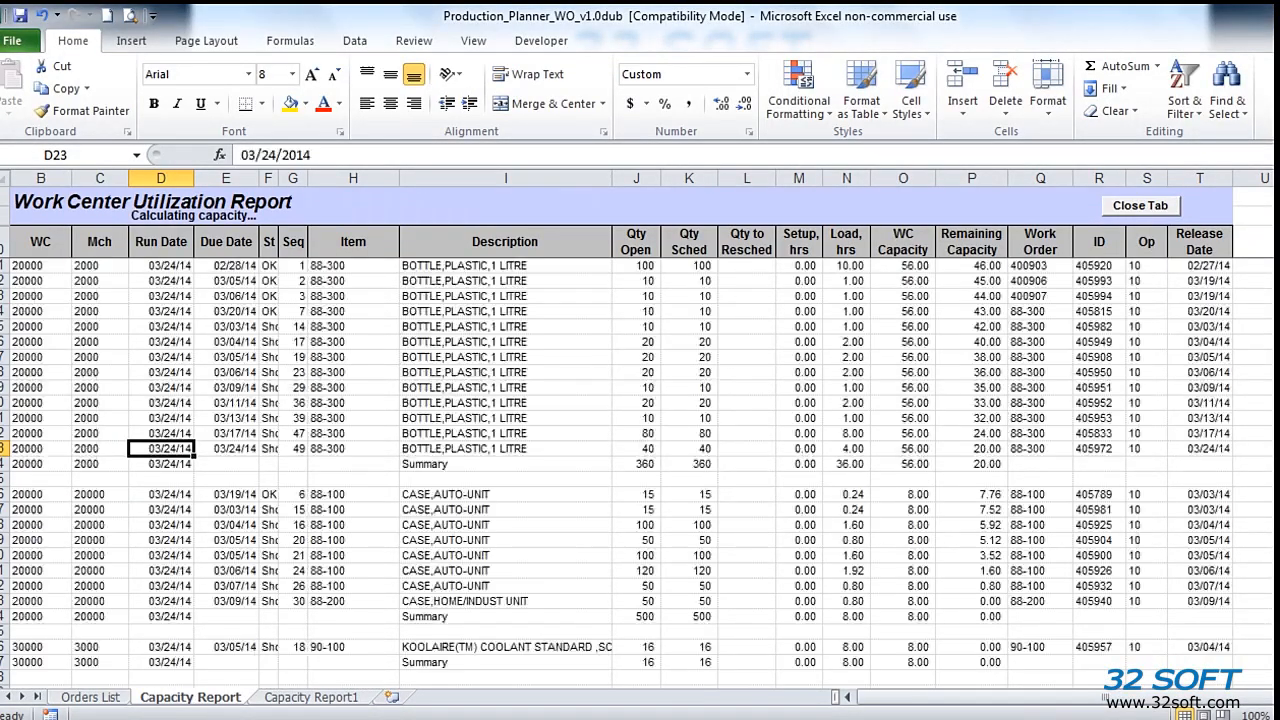
left_click(100, 697)
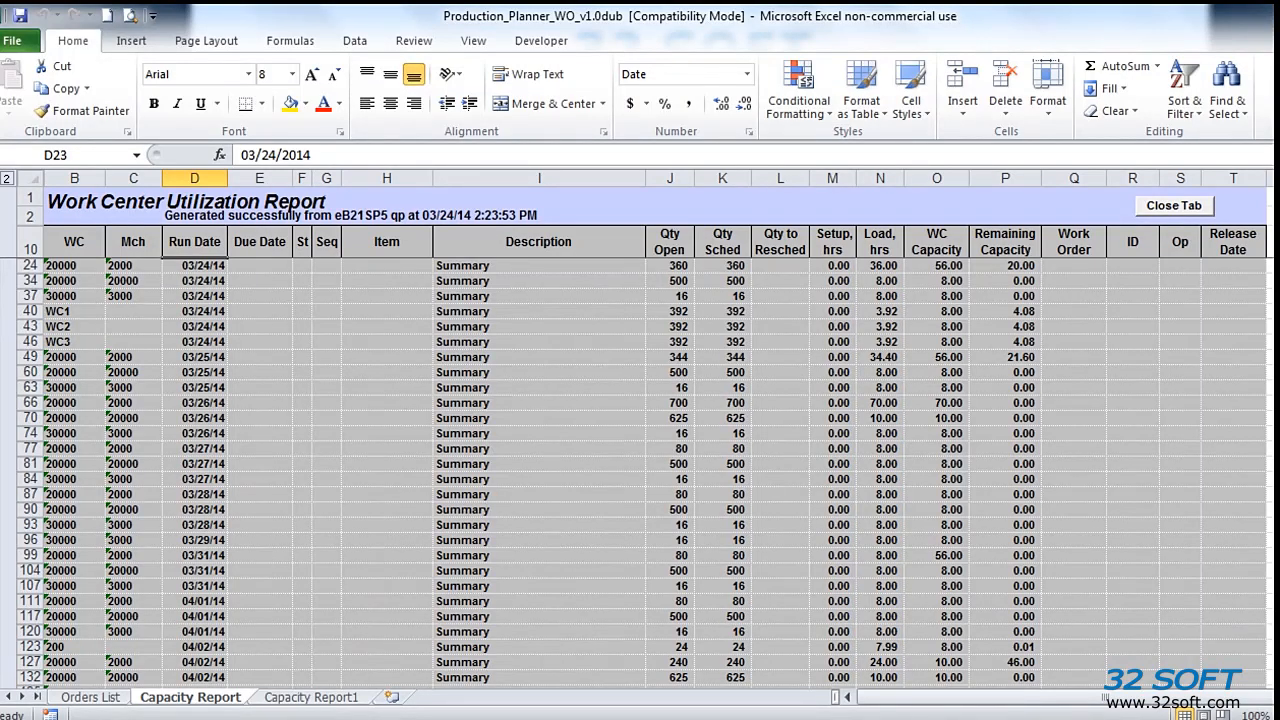
Scan the roll-forward capacity summary rows, then go back to the Orders List sheet
scroll("down", 3)
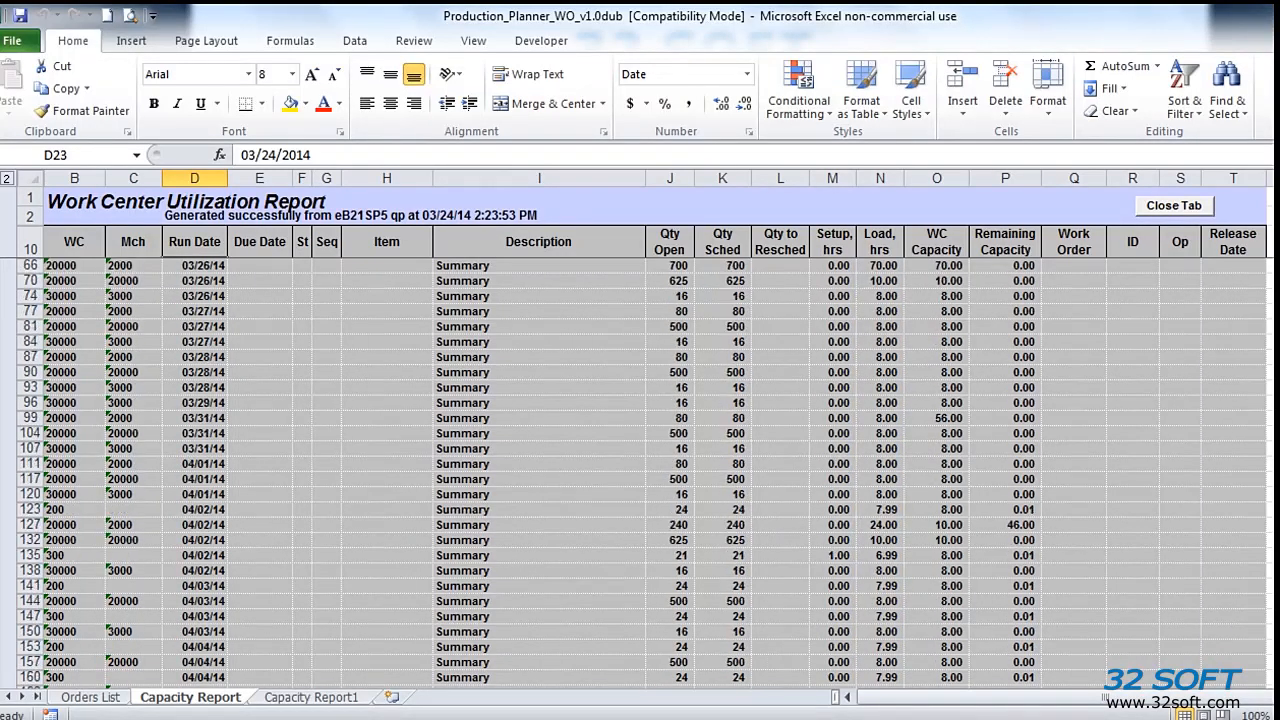
scroll("down", 3)
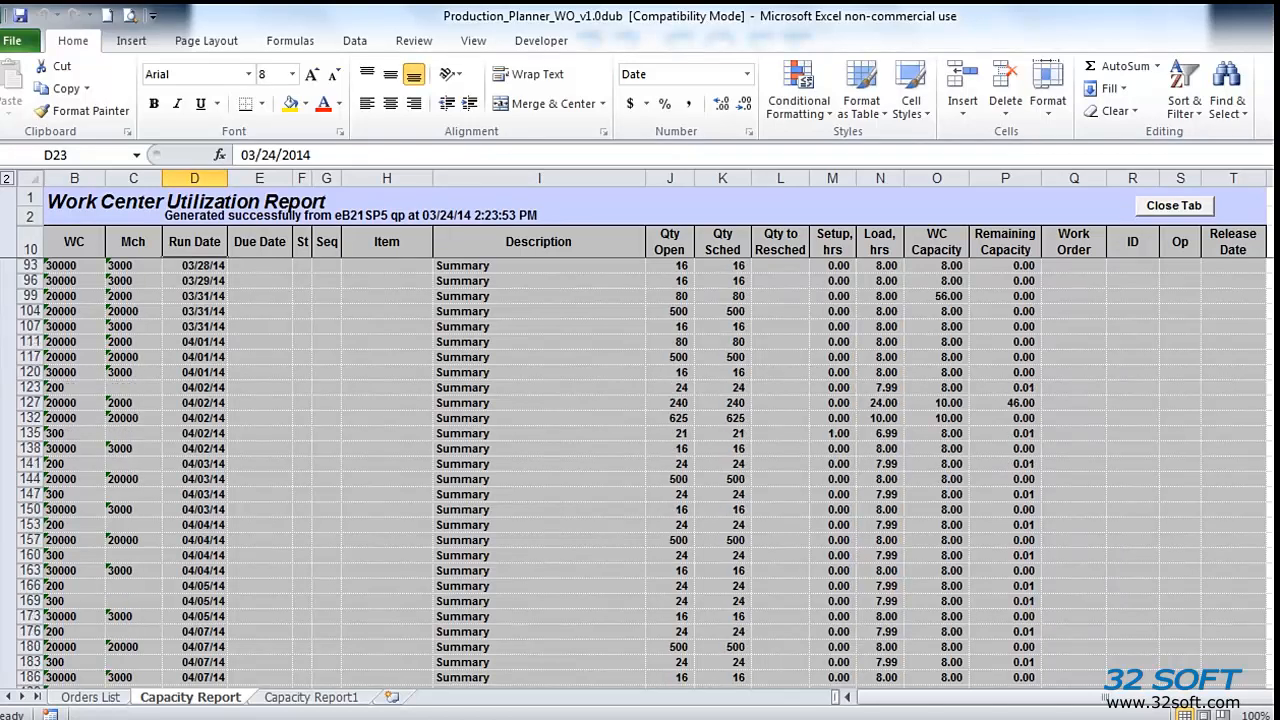
scroll("up", 3)
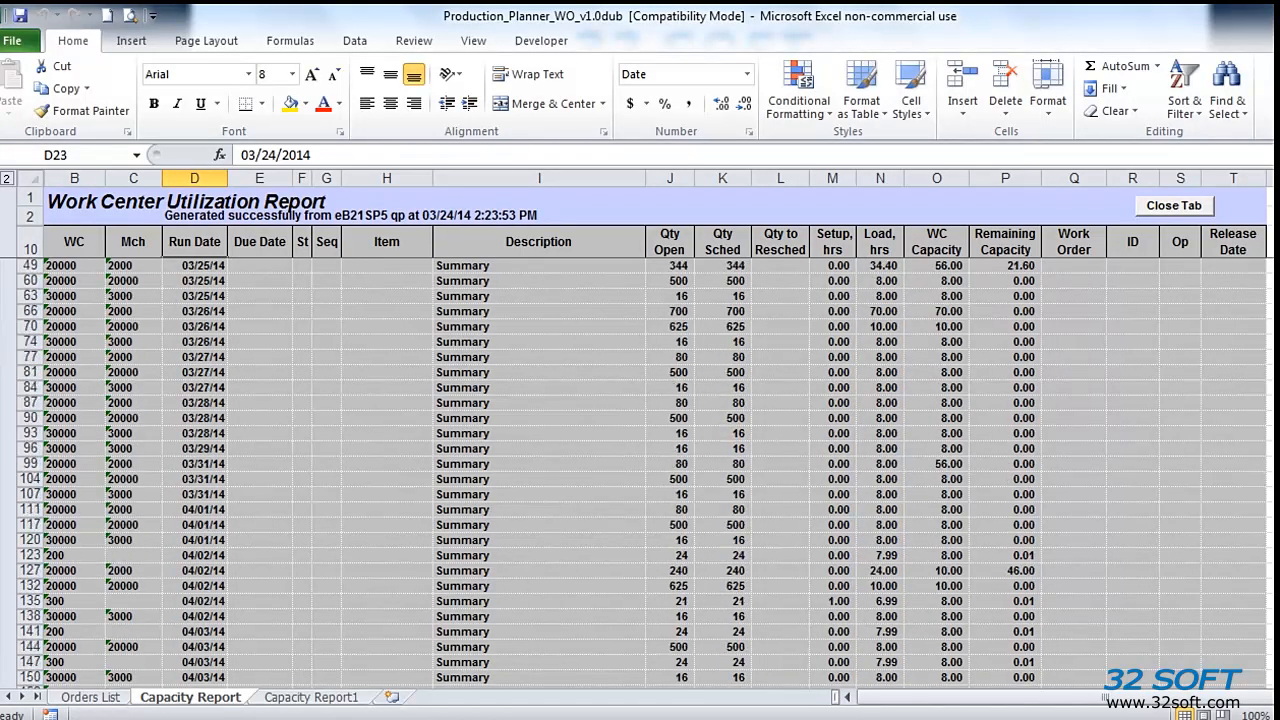
scroll("up", 3)
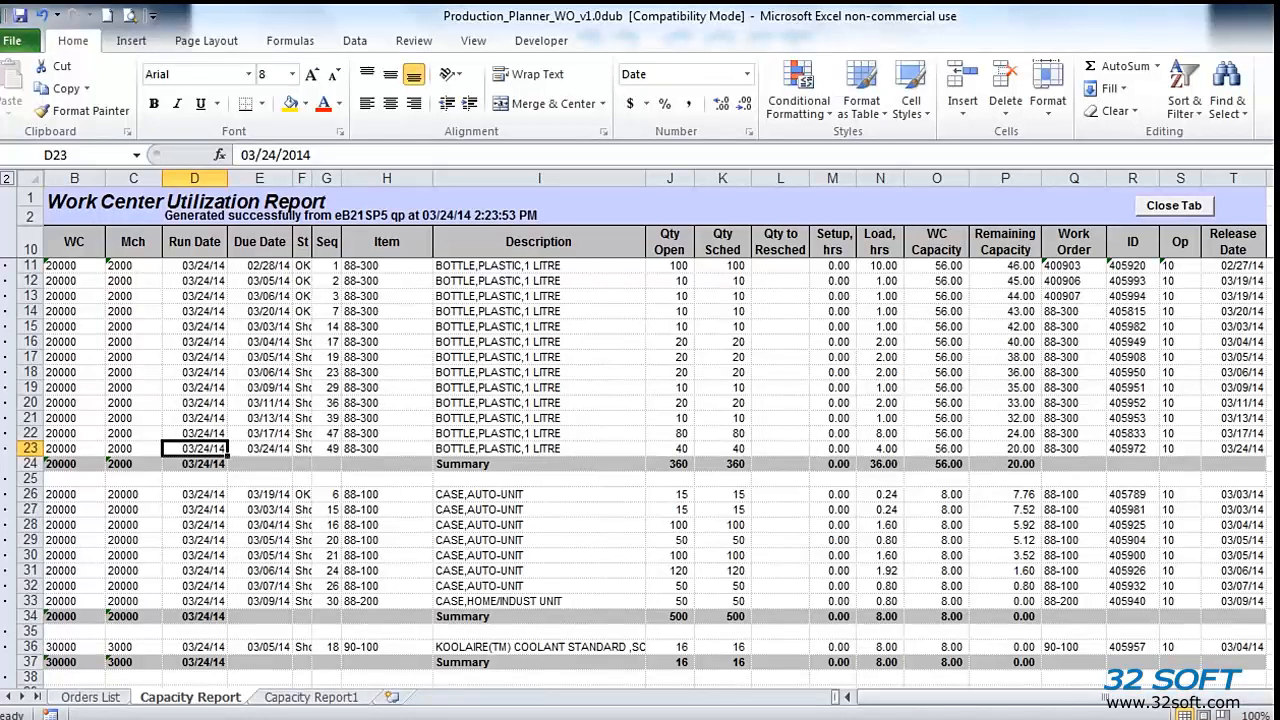
left_click(90, 696)
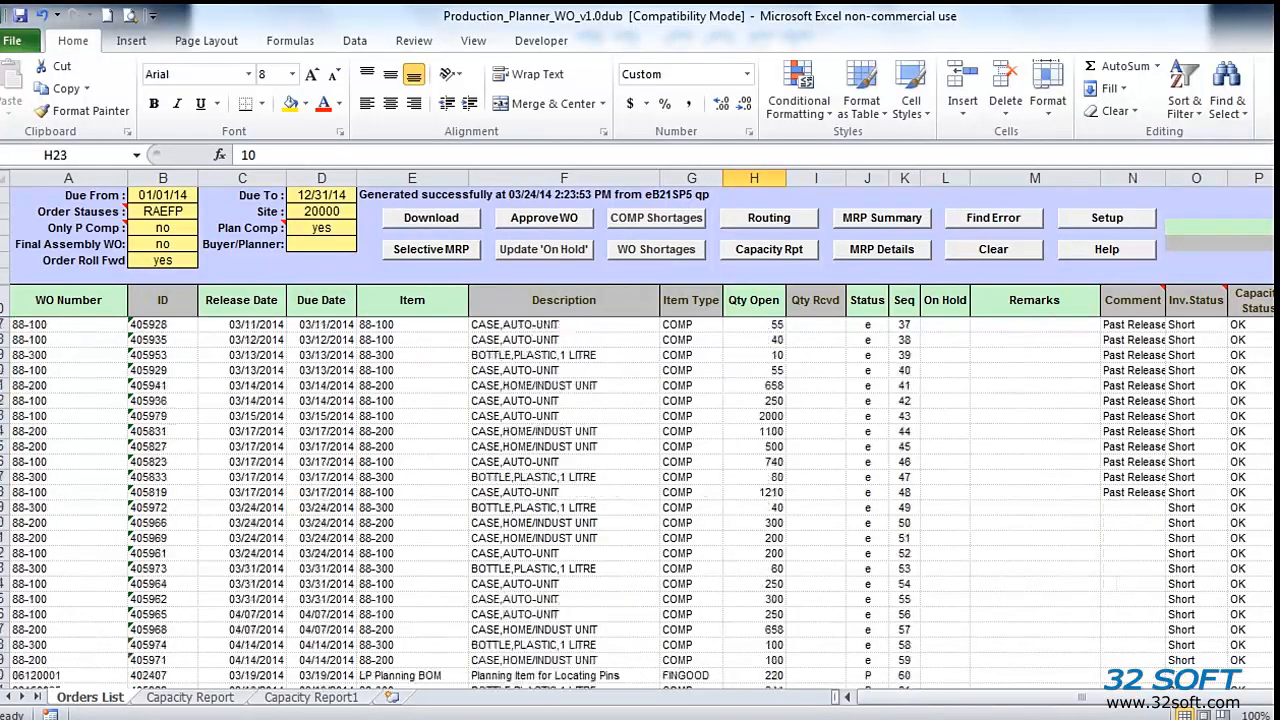
Approve work order 400917 as Firm and close the APPROVED SUCCESSFULLY report
scroll("down", 3)
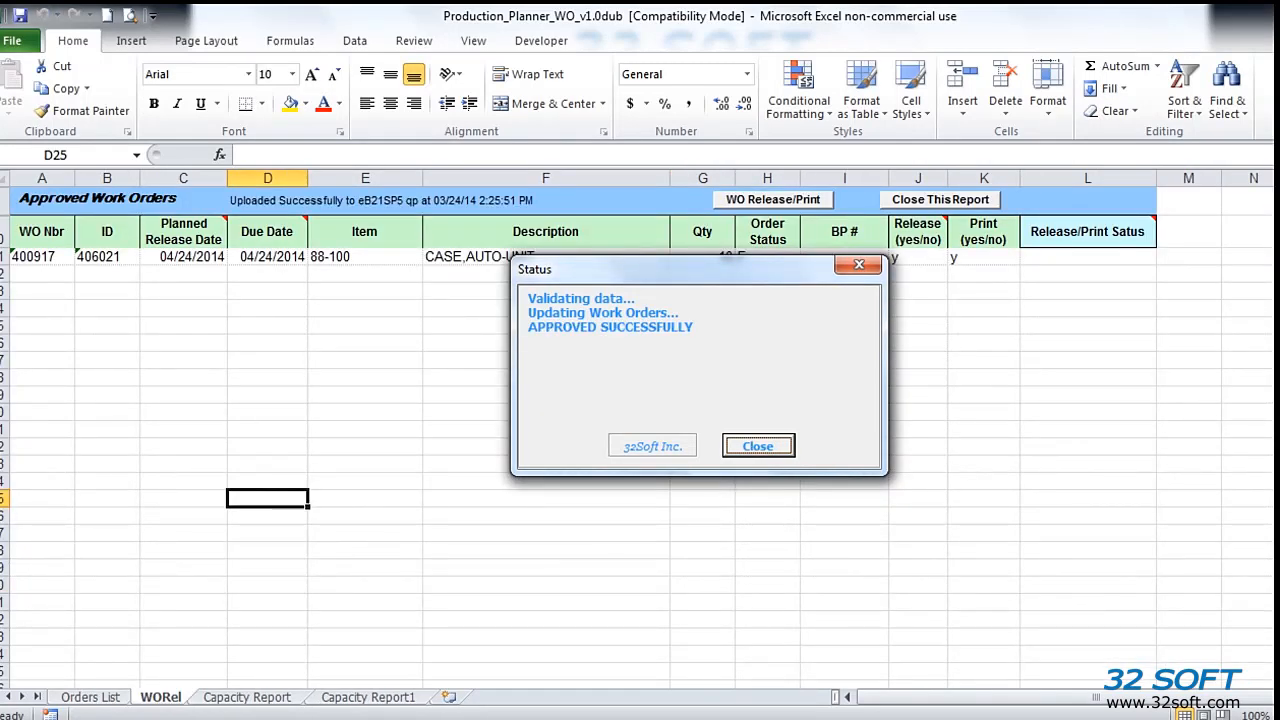
left_click(757, 446)
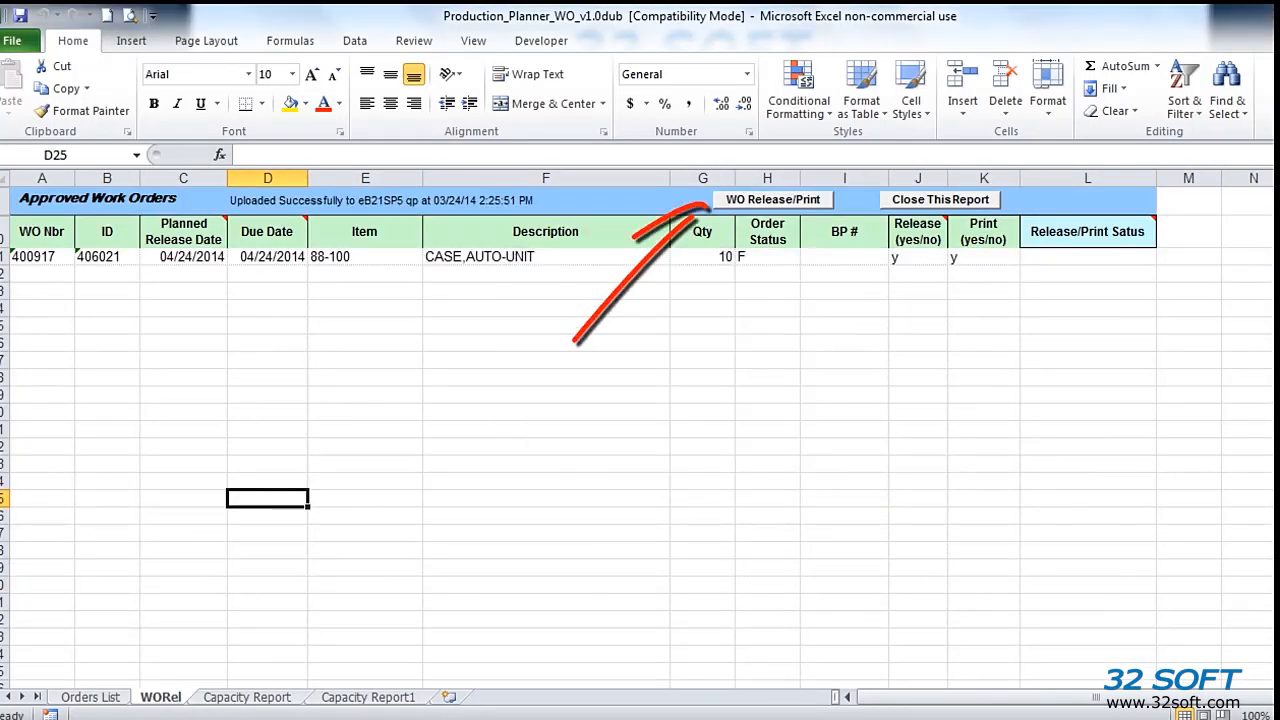